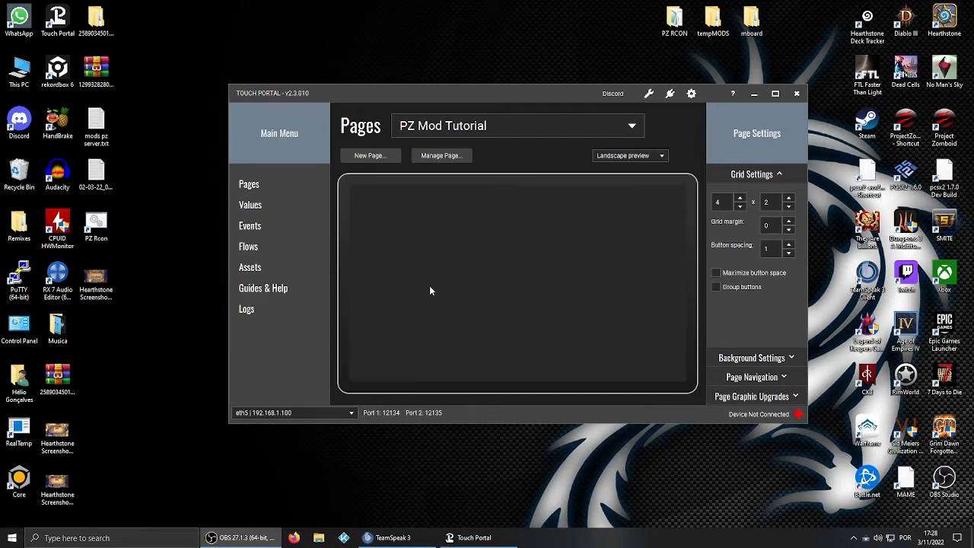
pyautogui.moveTo(440, 277)
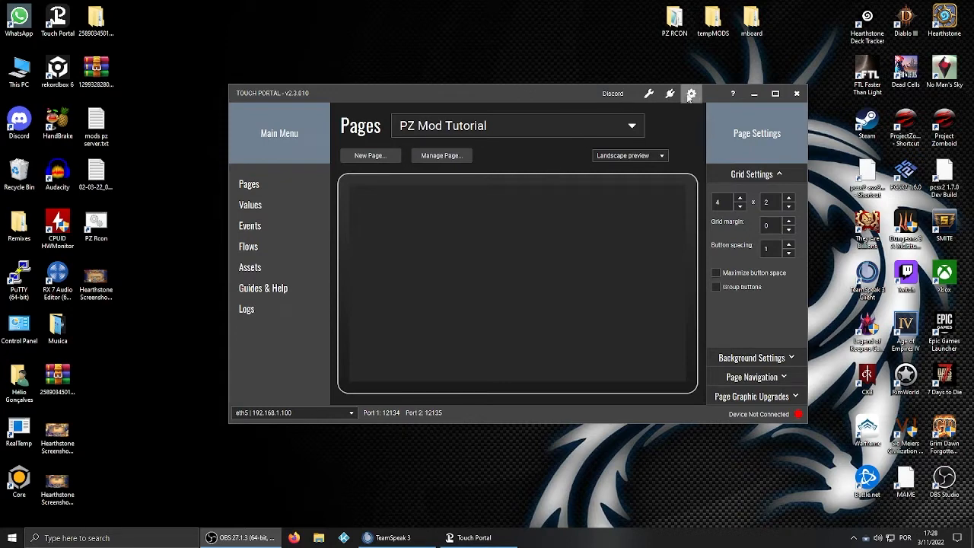
# Review the Twitch connection in Touch Portal's settings and close them without saving
pyautogui.click(691, 95)
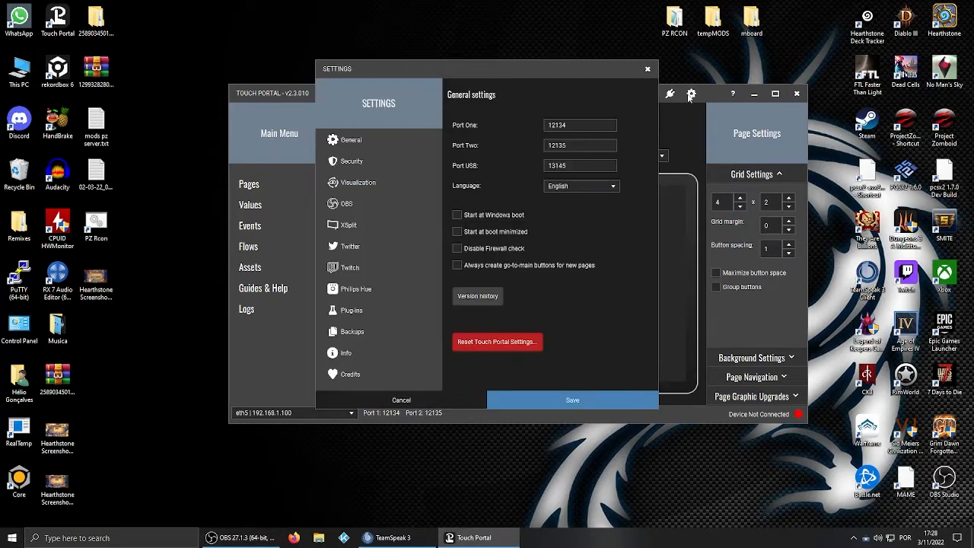
pyautogui.moveTo(679, 101)
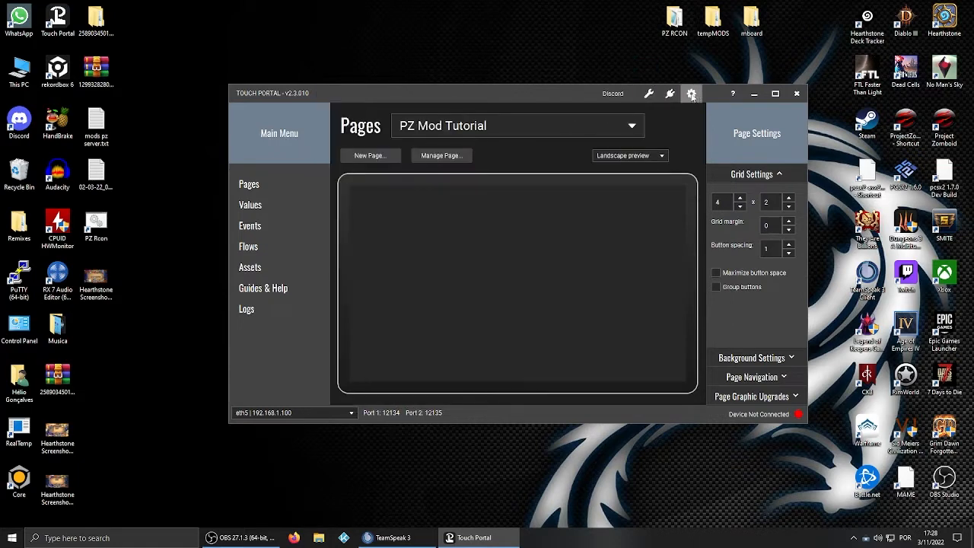
pyautogui.click(691, 95)
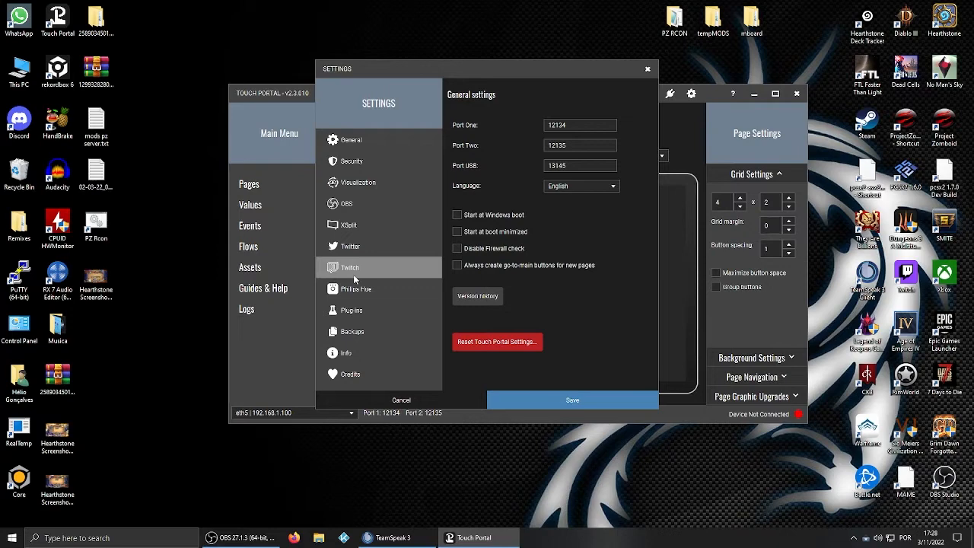
pyautogui.click(351, 268)
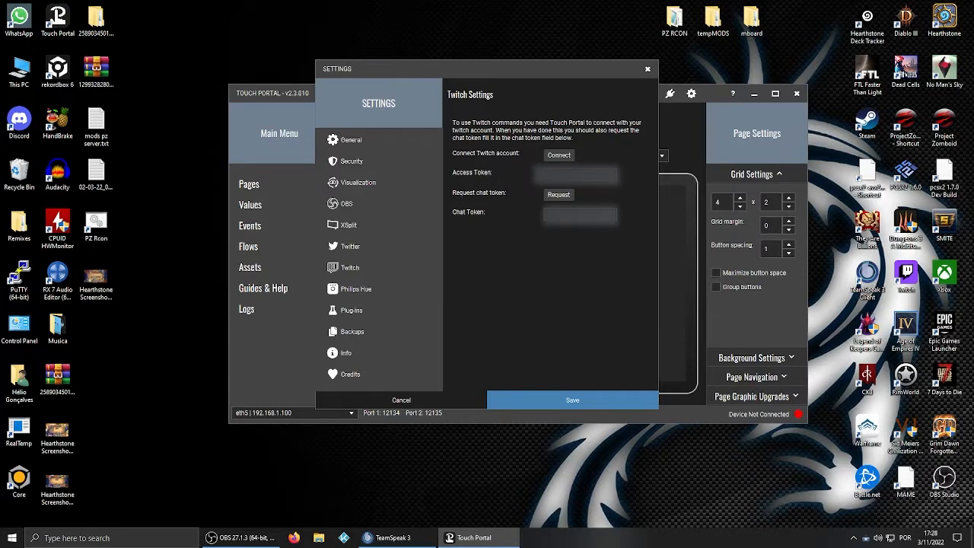
pyautogui.moveTo(637, 176)
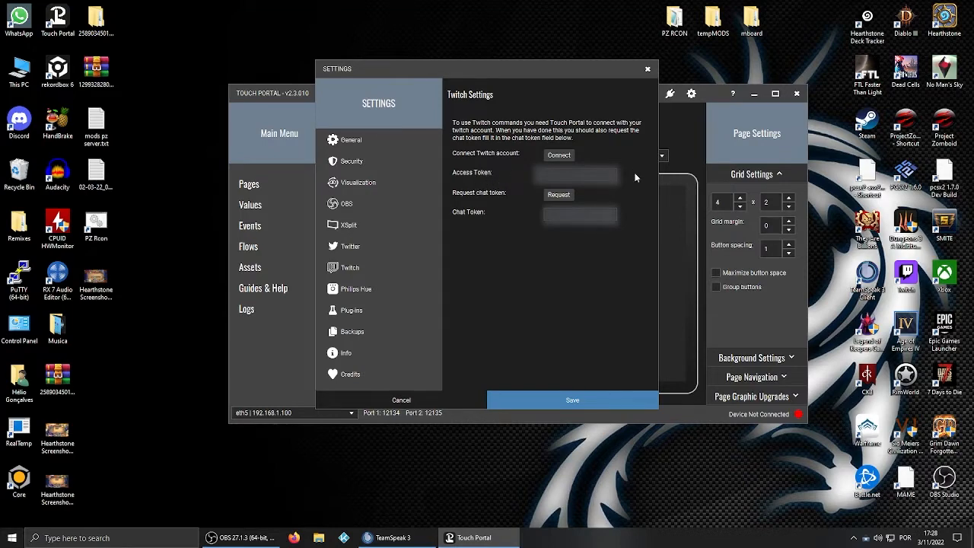
pyautogui.moveTo(530, 176)
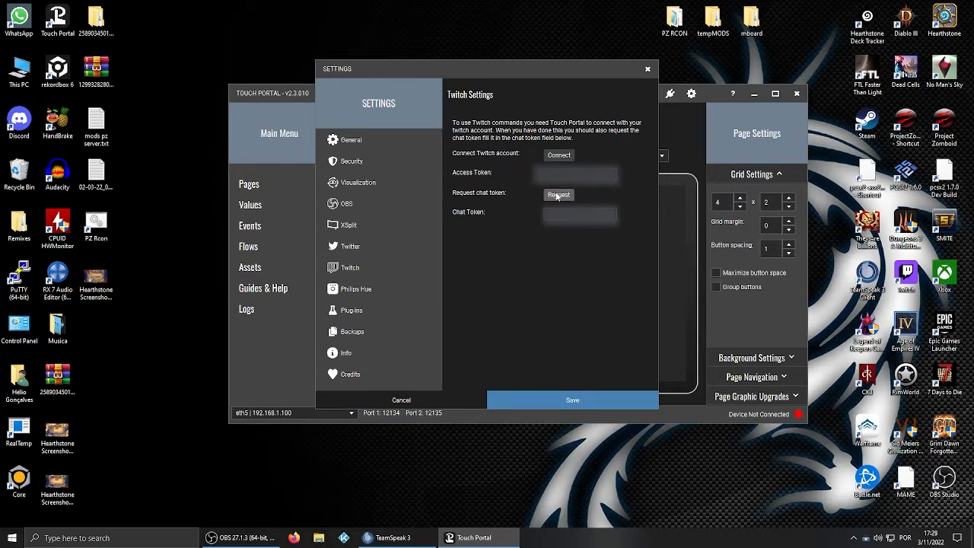
pyautogui.moveTo(496, 222)
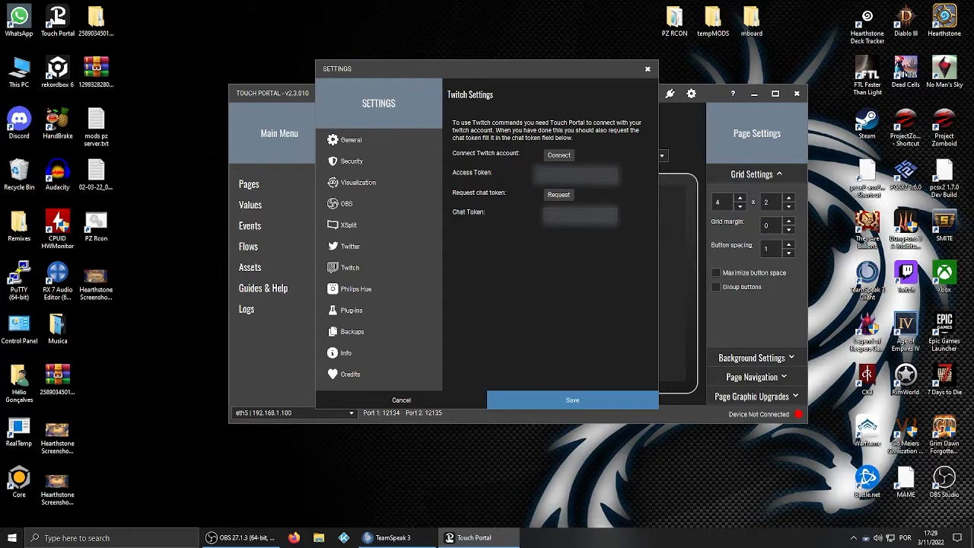
pyautogui.moveTo(510, 219)
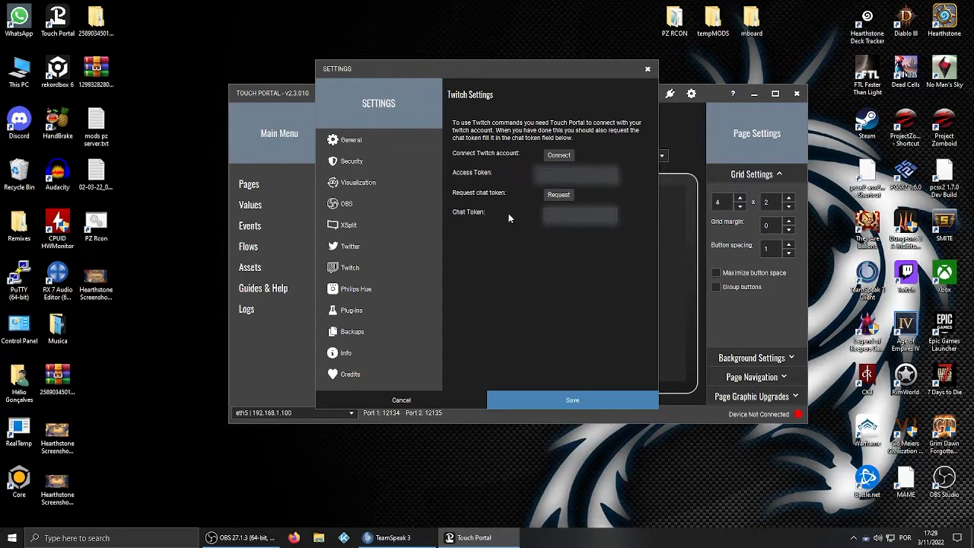
pyautogui.click(402, 399)
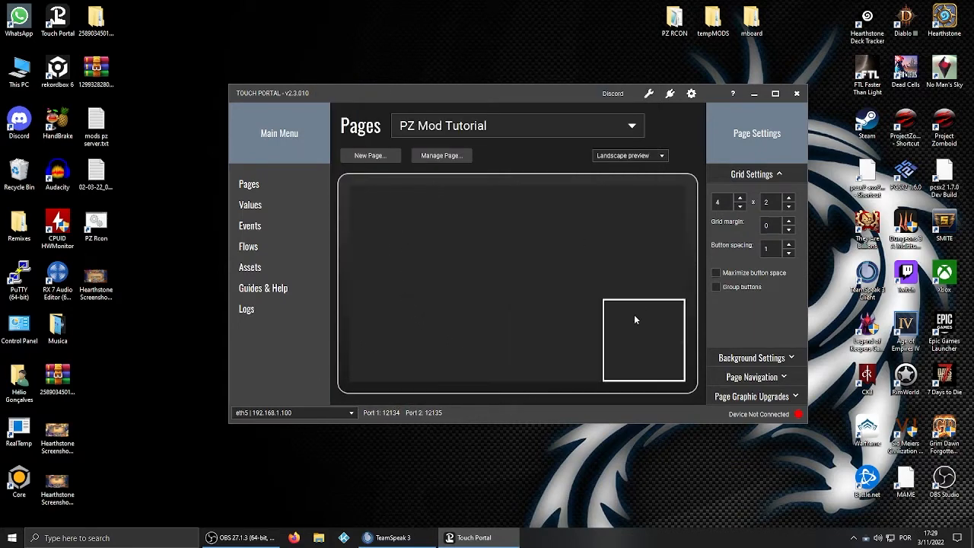
pyautogui.moveTo(644, 341); pyautogui.dragTo(644, 225)
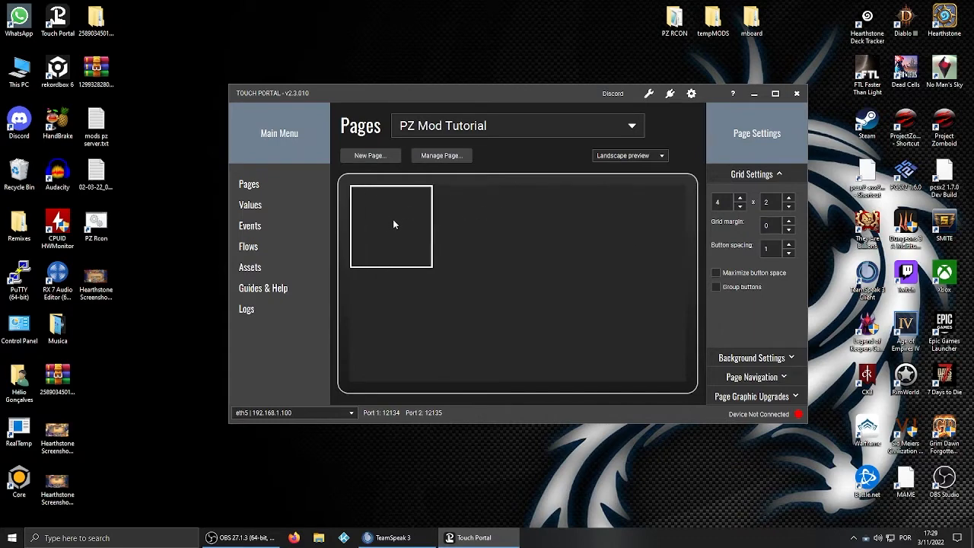
pyautogui.moveTo(389, 225); pyautogui.dragTo(475, 339)
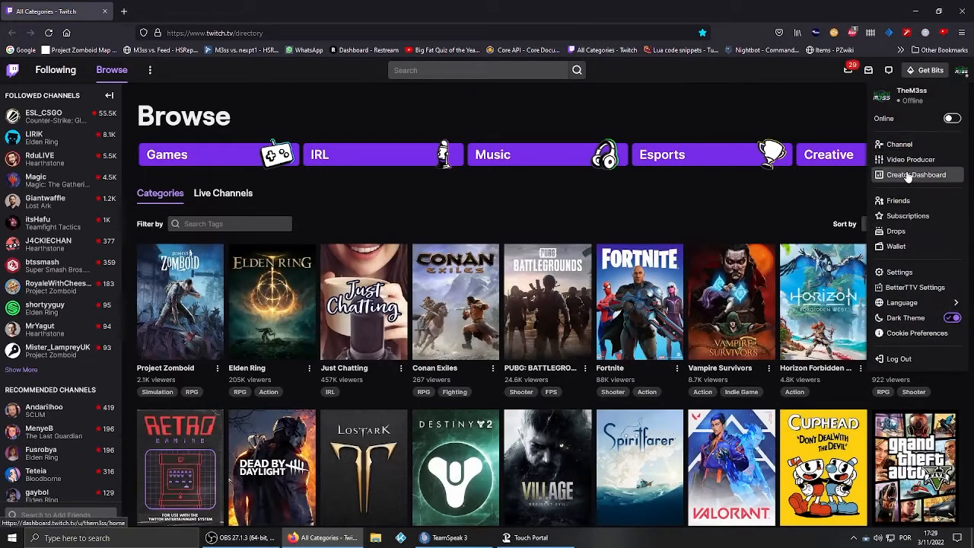
# Navigate the Creator Dashboard to Viewer Rewards > Channel Points and locate the Zombies reward
pyautogui.click(916, 173)
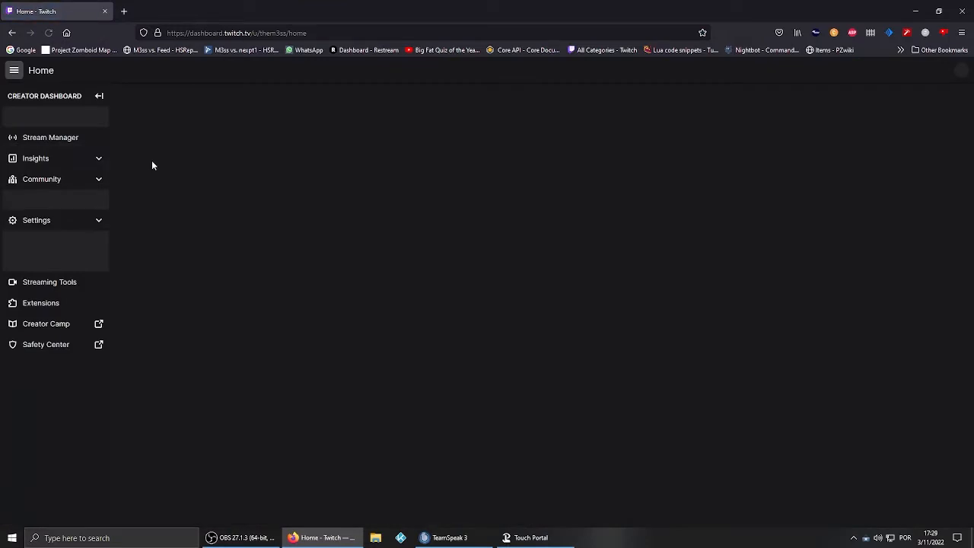
pyautogui.click(49, 137)
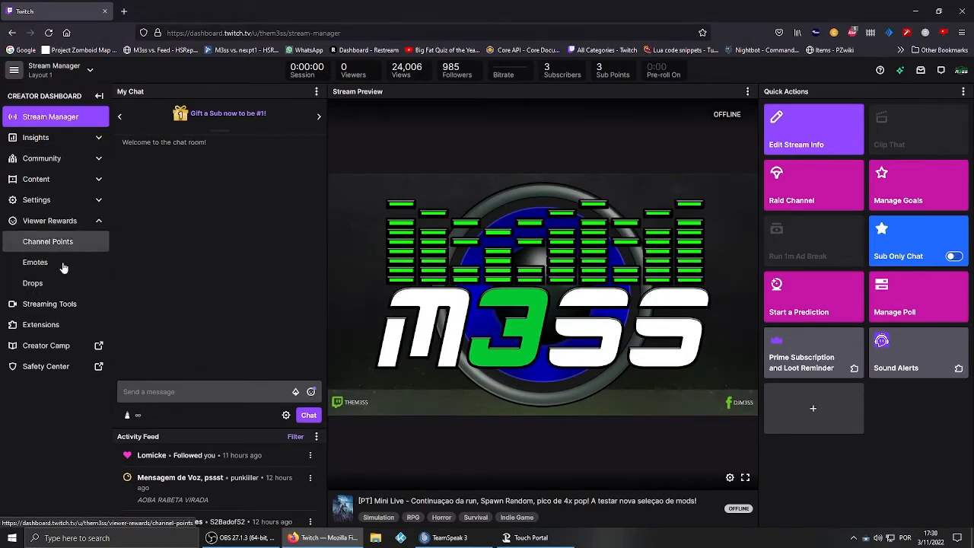
pyautogui.click(49, 240)
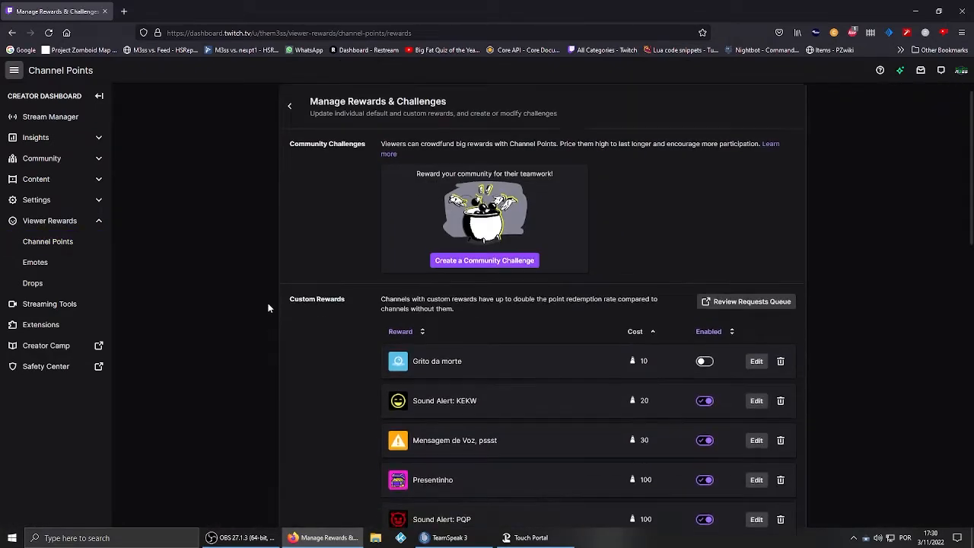
pyautogui.scroll(-3)
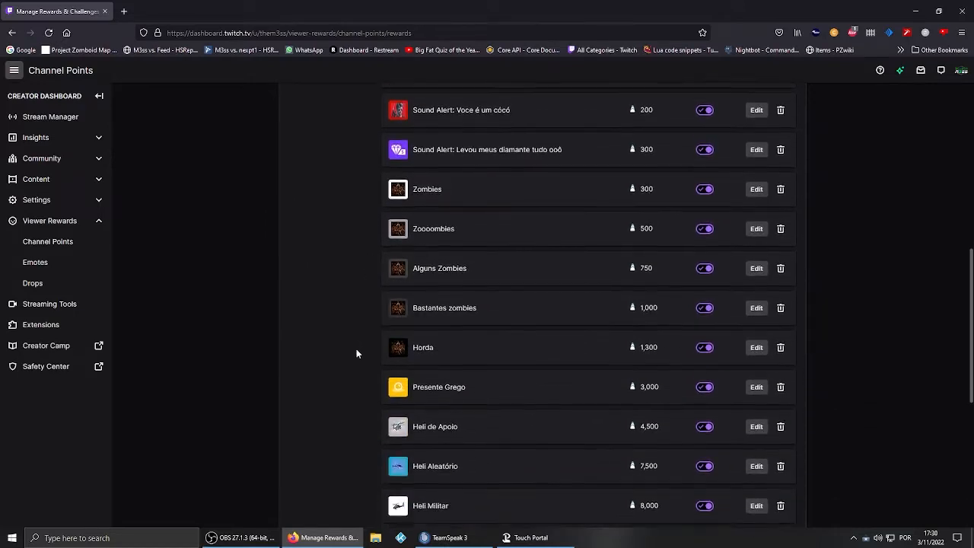
pyautogui.scroll(3)
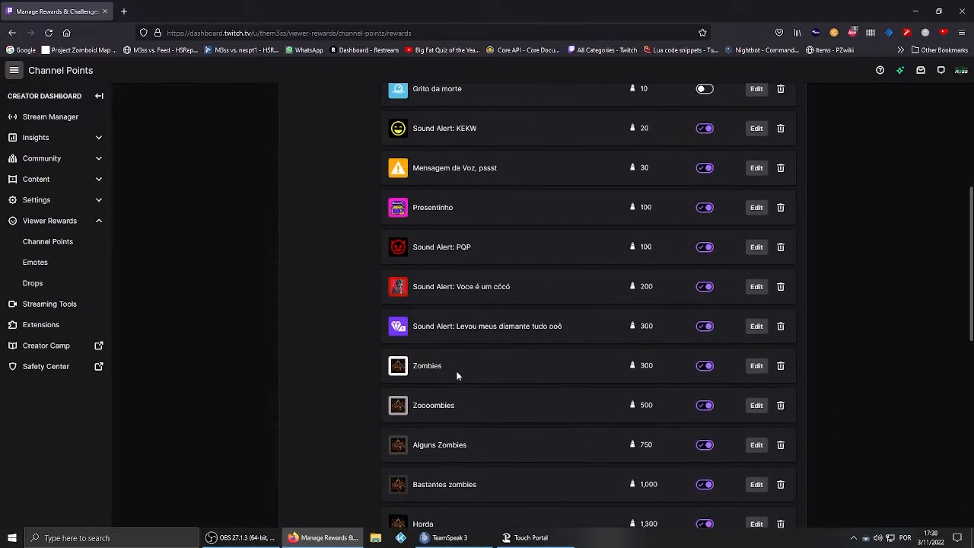
pyautogui.moveTo(399, 366)
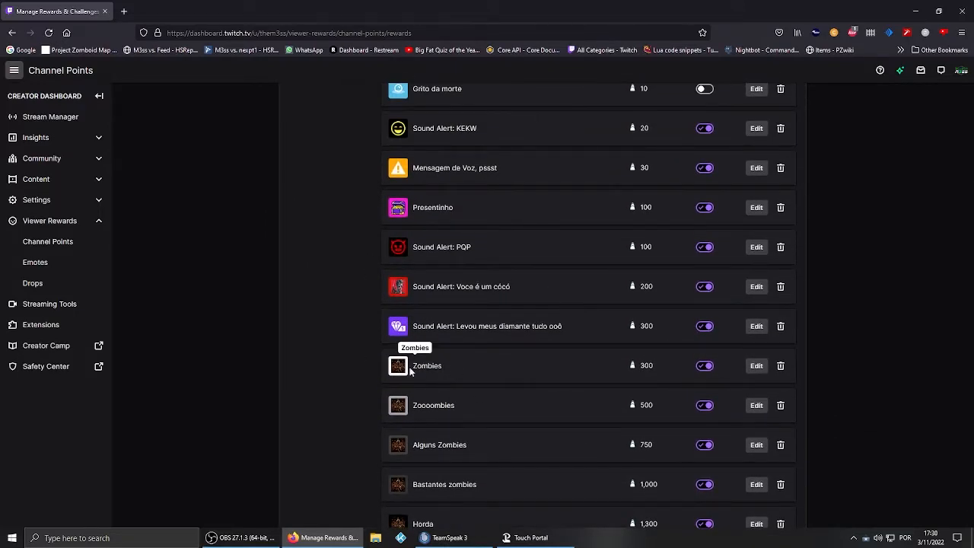
pyautogui.moveTo(293, 371)
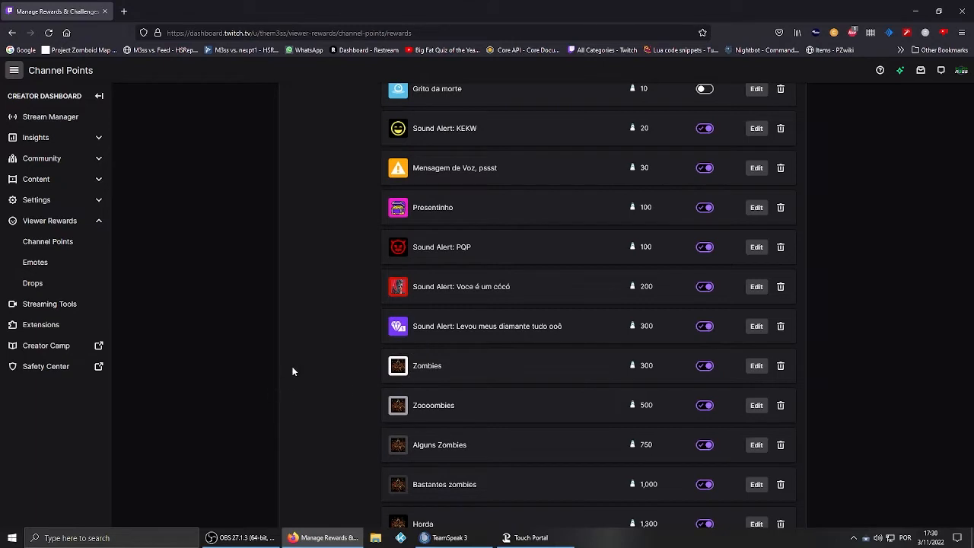
pyautogui.moveTo(755, 365)
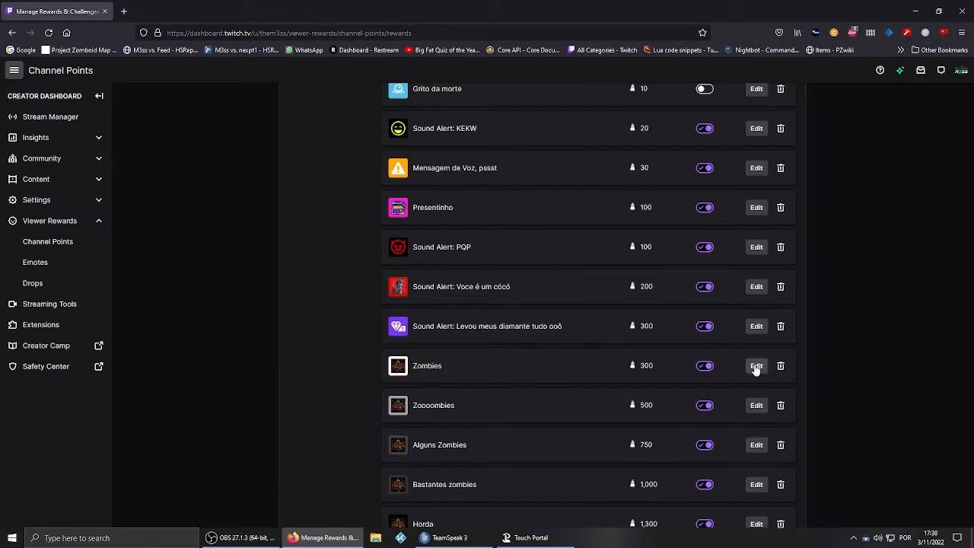
# Edit the Zombies reward and set its redemption cooldown to 1 minute
pyautogui.click(755, 366)
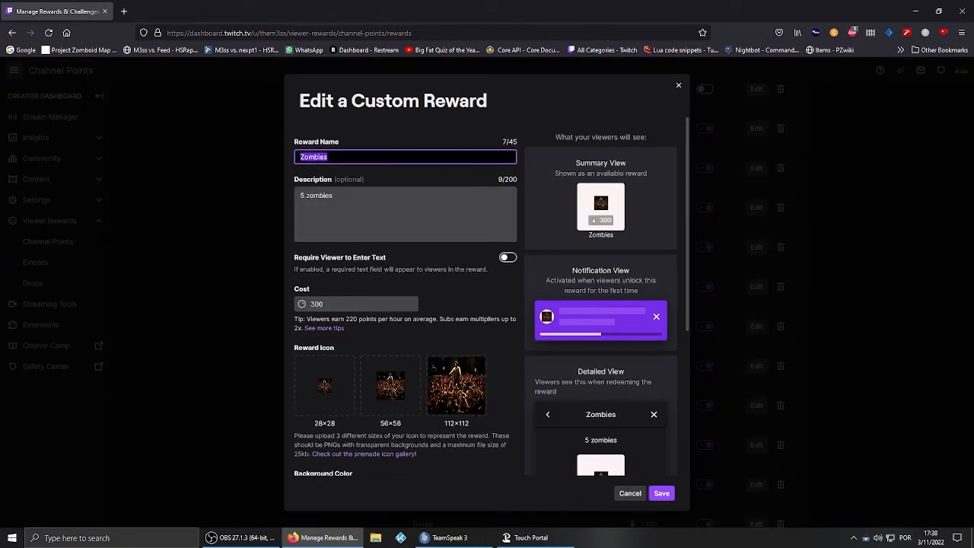
pyautogui.moveTo(329, 181)
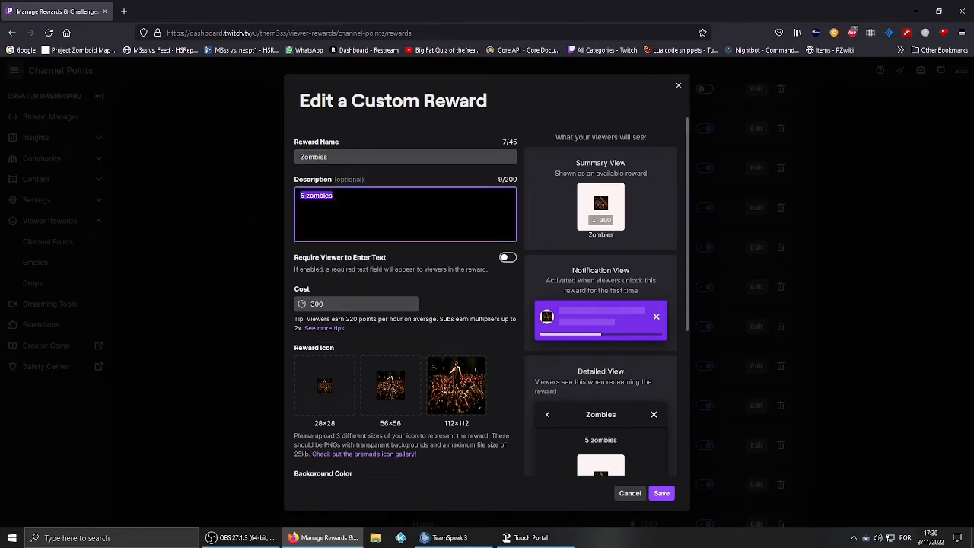
pyautogui.scroll(-3)
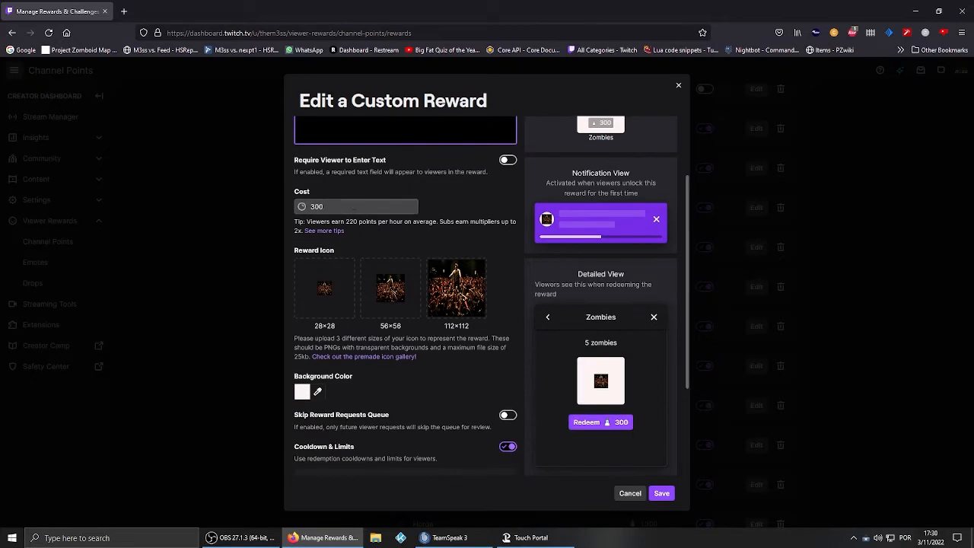
pyautogui.scroll(-3)
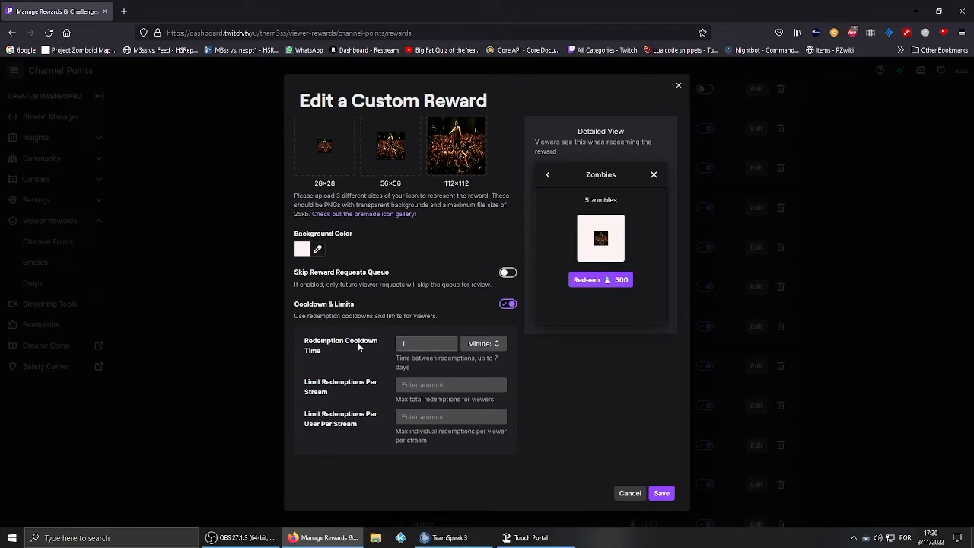
pyautogui.click(426, 344)
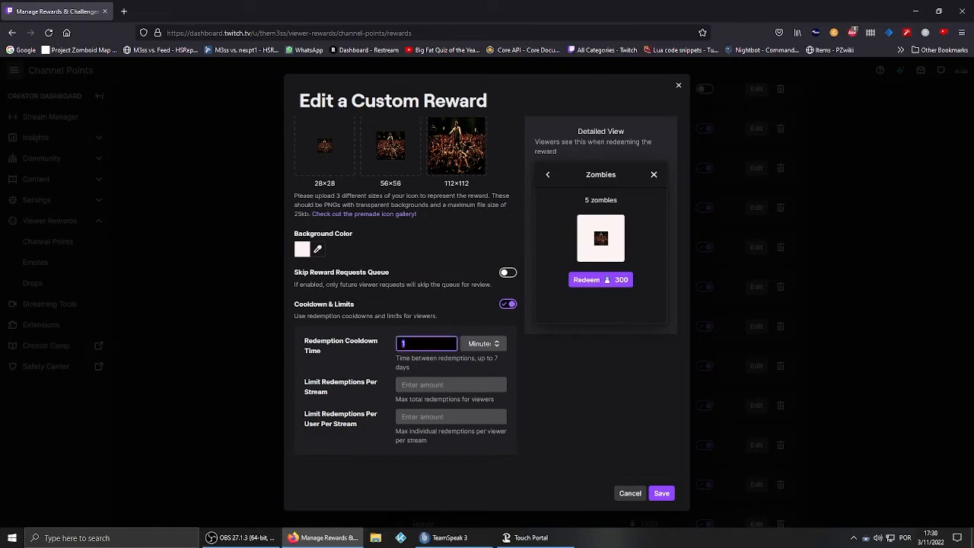
pyautogui.moveTo(621, 373)
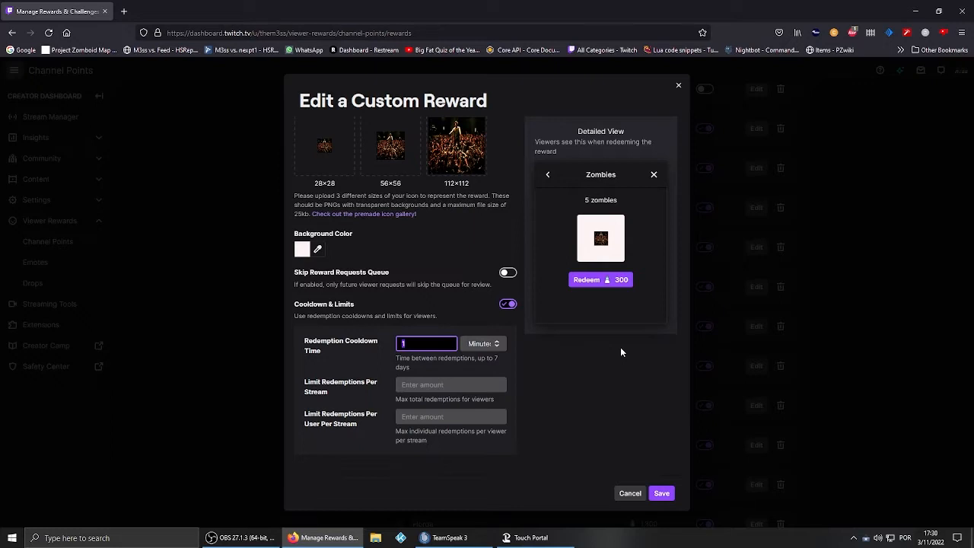
pyautogui.moveTo(307, 393)
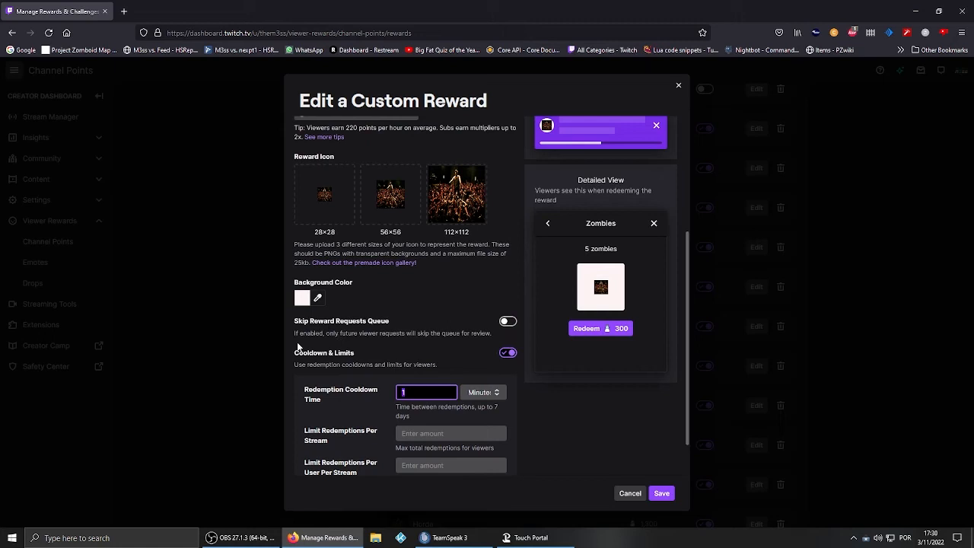
pyautogui.scroll(-3)
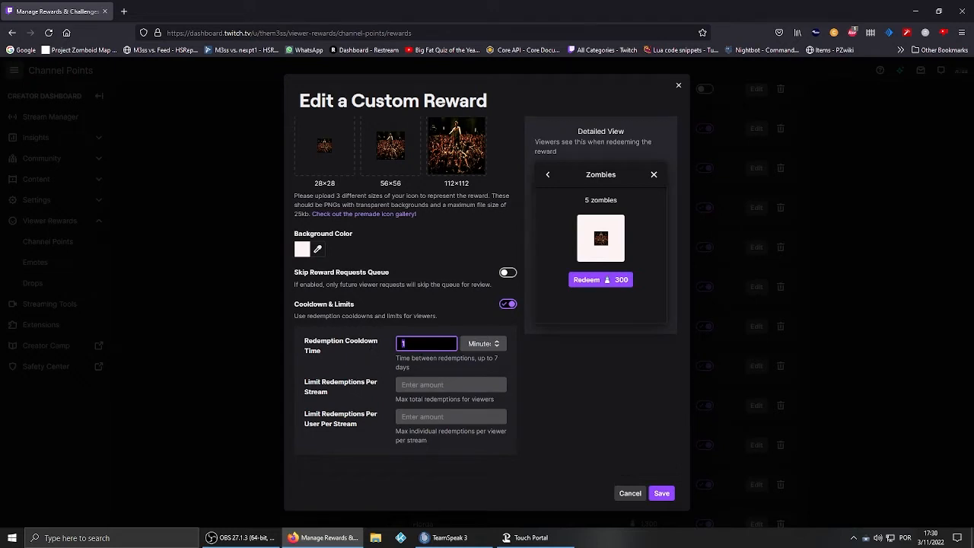
pyautogui.moveTo(382, 354)
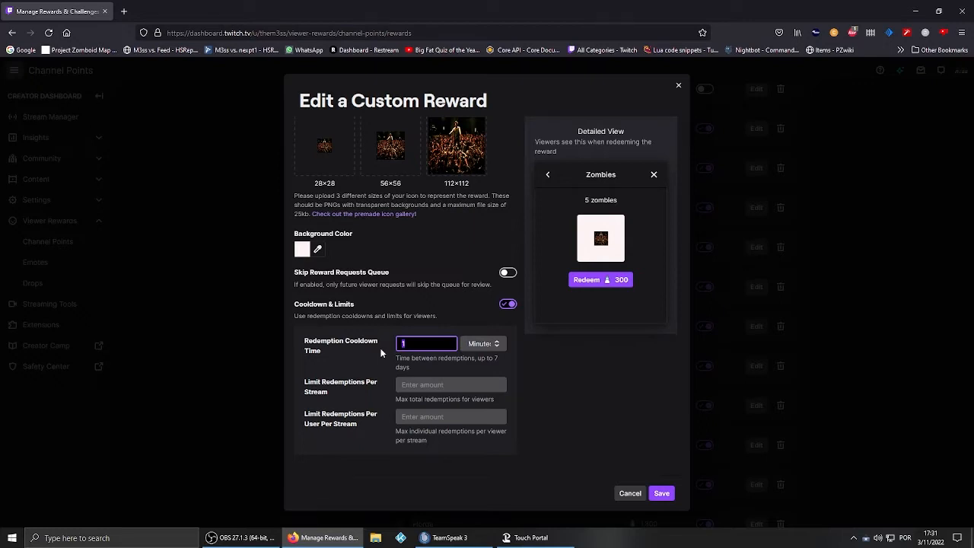
pyautogui.moveTo(362, 315)
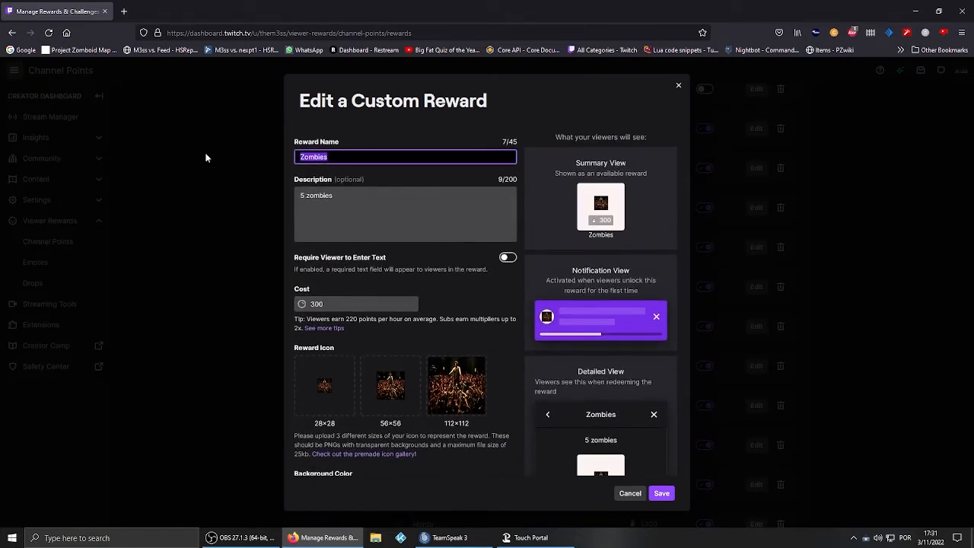
# Copy the reward name 'Zombies' and save the edited reward
pyautogui.rightClick(313, 156)
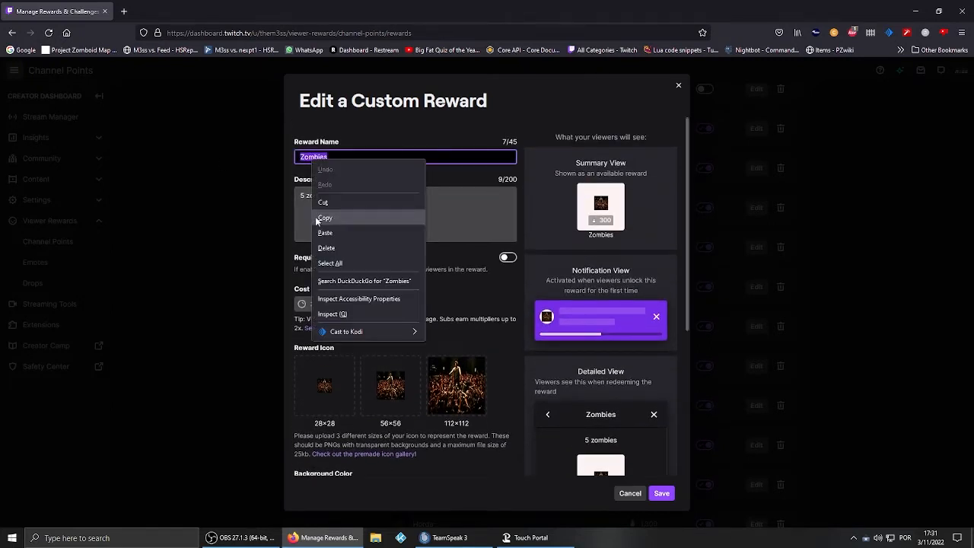
pyautogui.click(214, 318)
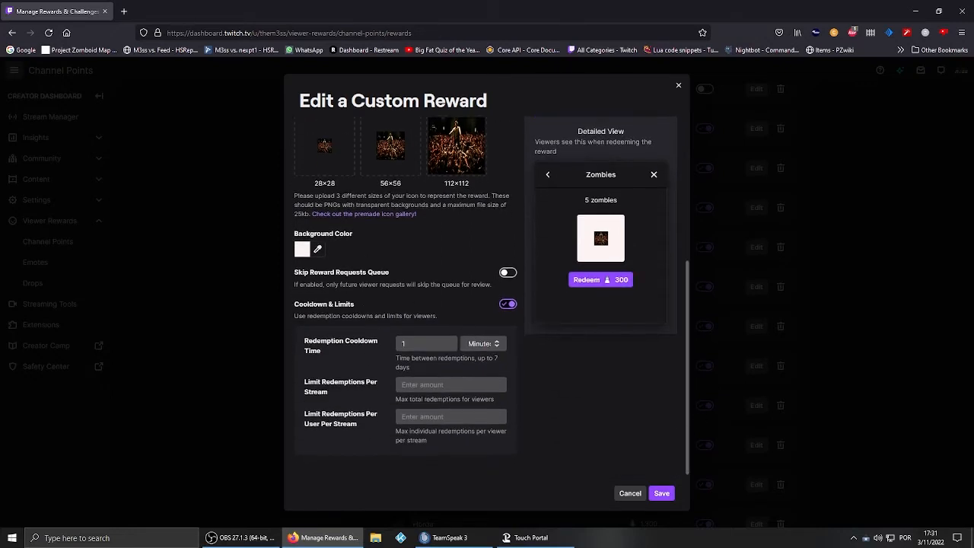
pyautogui.moveTo(402, 271)
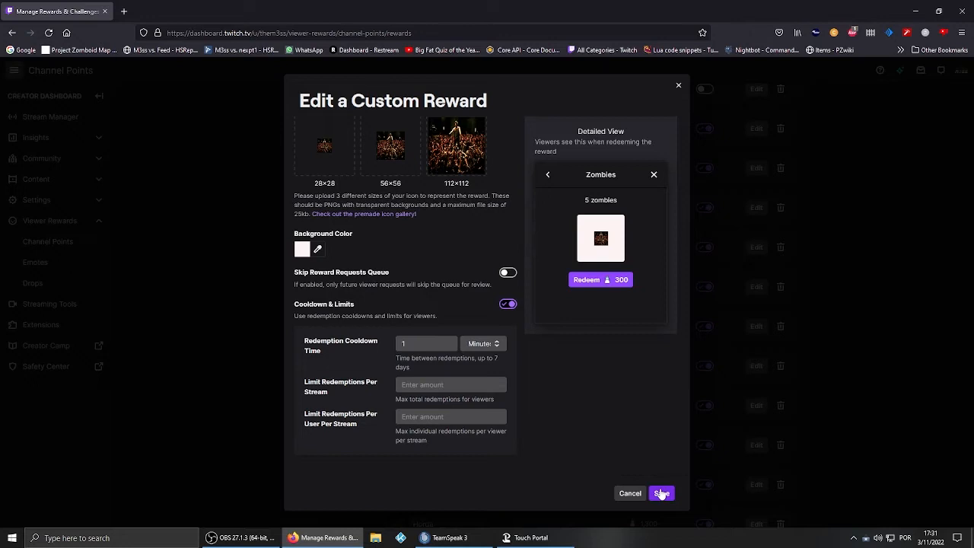
pyautogui.click(660, 493)
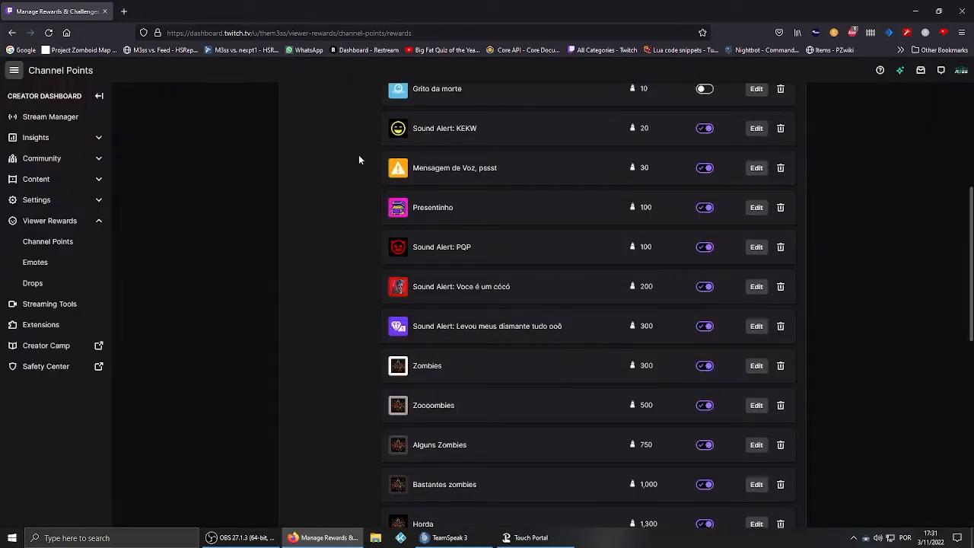
# Bring Touch Portal forward and edit the empty button slot on the PZ Mod Tutorial page
pyautogui.click(527, 537)
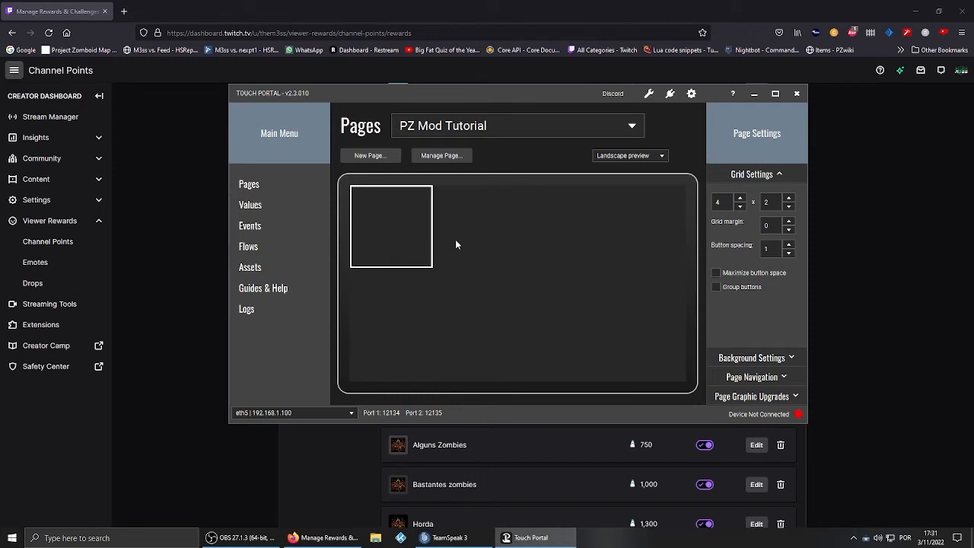
pyautogui.moveTo(368, 219)
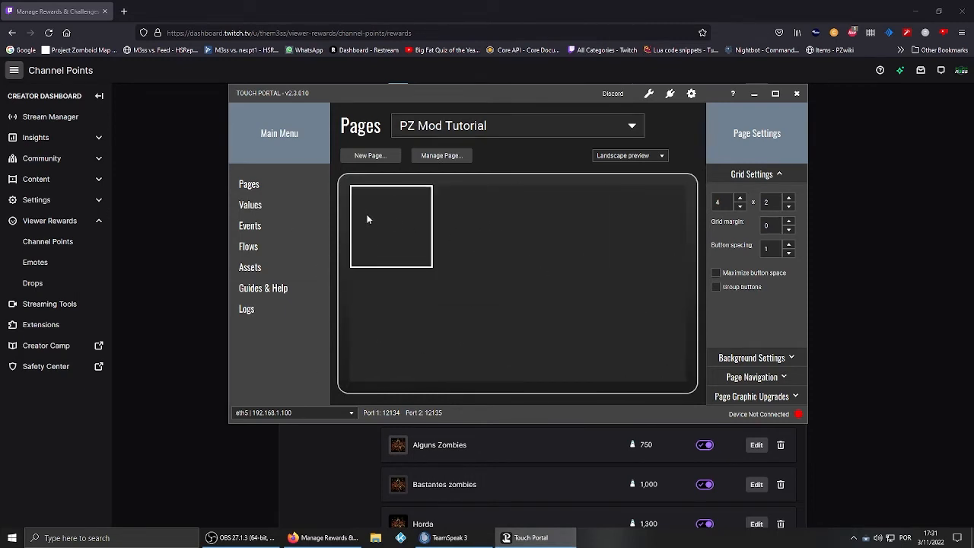
pyautogui.doubleClick(389, 225)
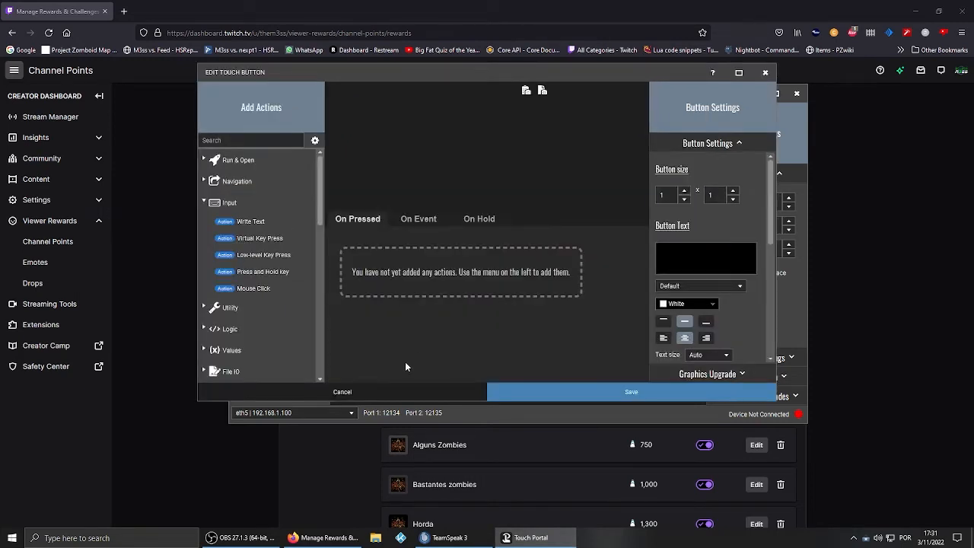
pyautogui.moveTo(359, 211)
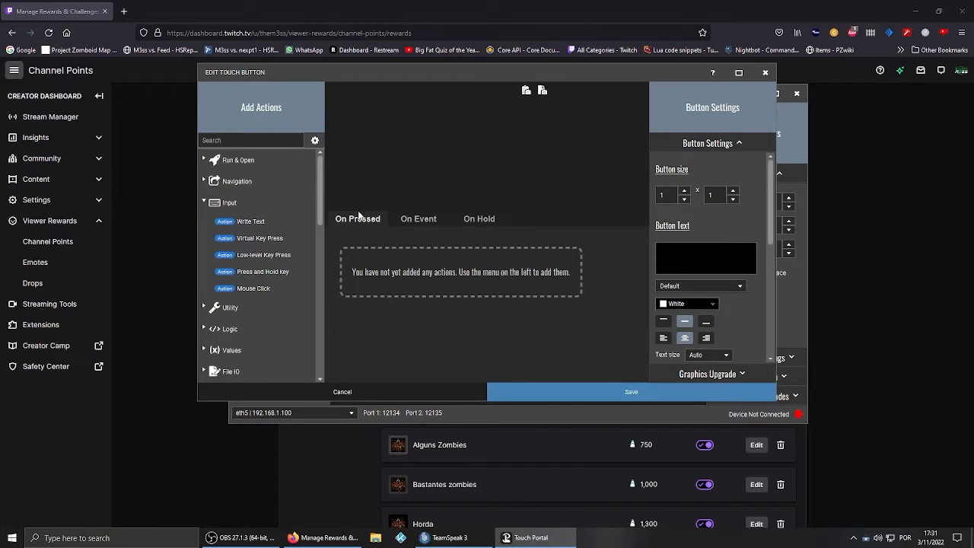
# Switch the button editor to On Event and scroll the Add Actions list to the Twitch events
pyautogui.click(417, 219)
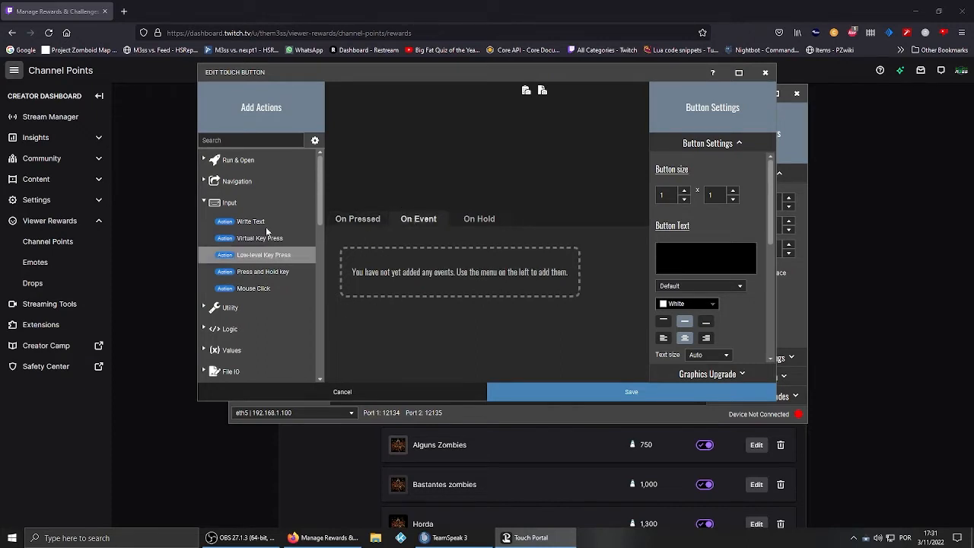
pyautogui.scroll(-3)
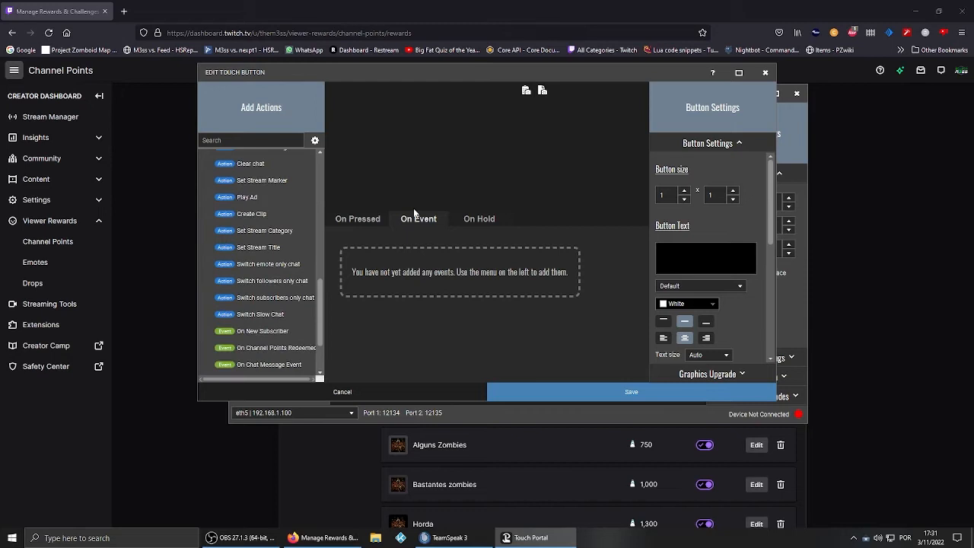
pyautogui.moveTo(421, 241)
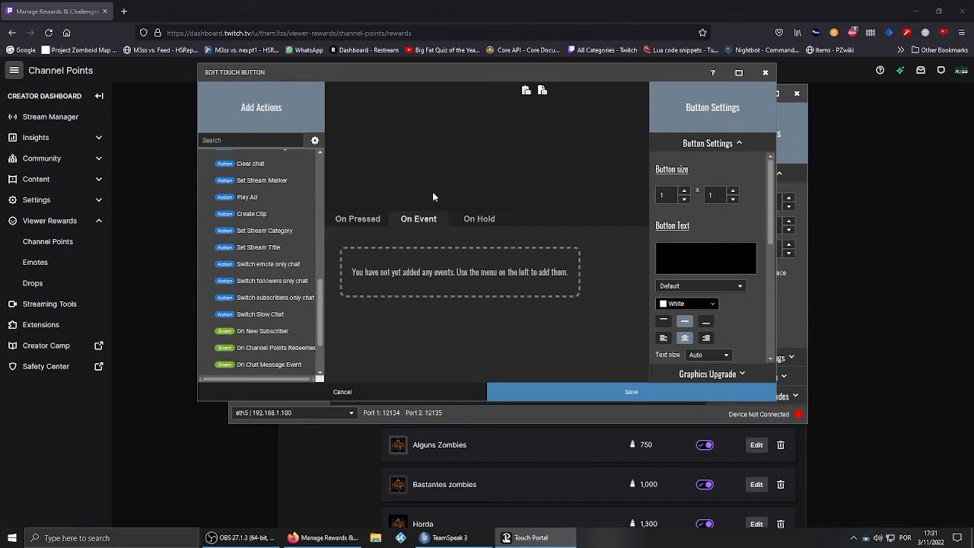
pyautogui.moveTo(463, 285)
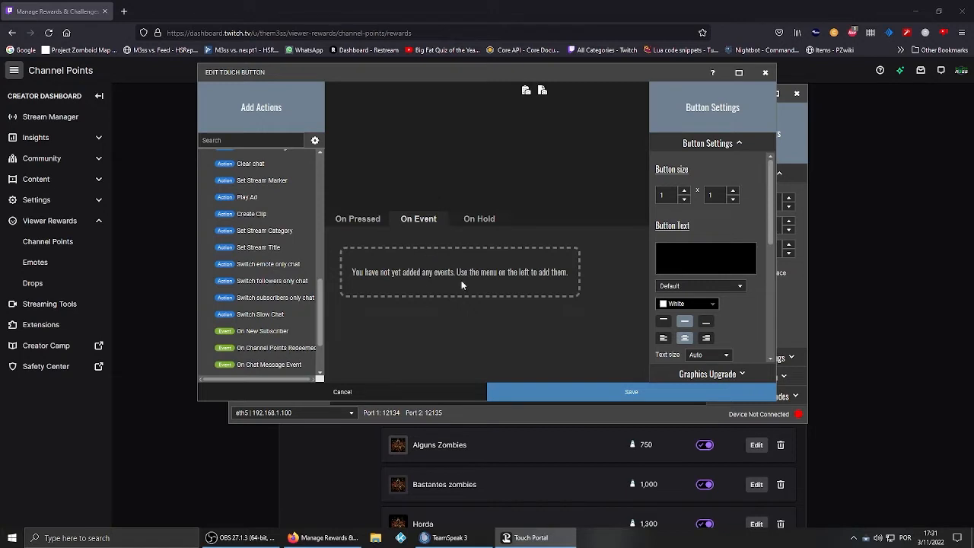
pyautogui.scroll(-3)
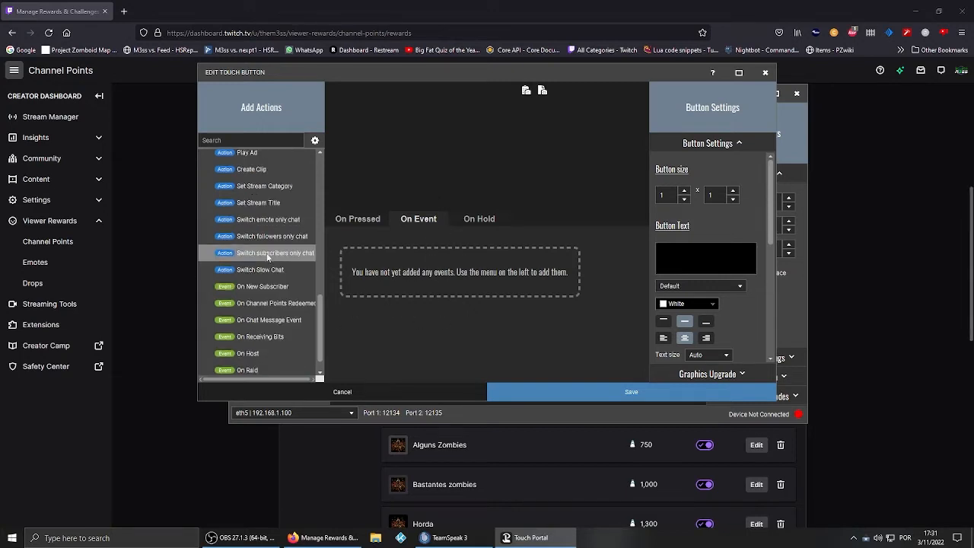
pyautogui.scroll(-3)
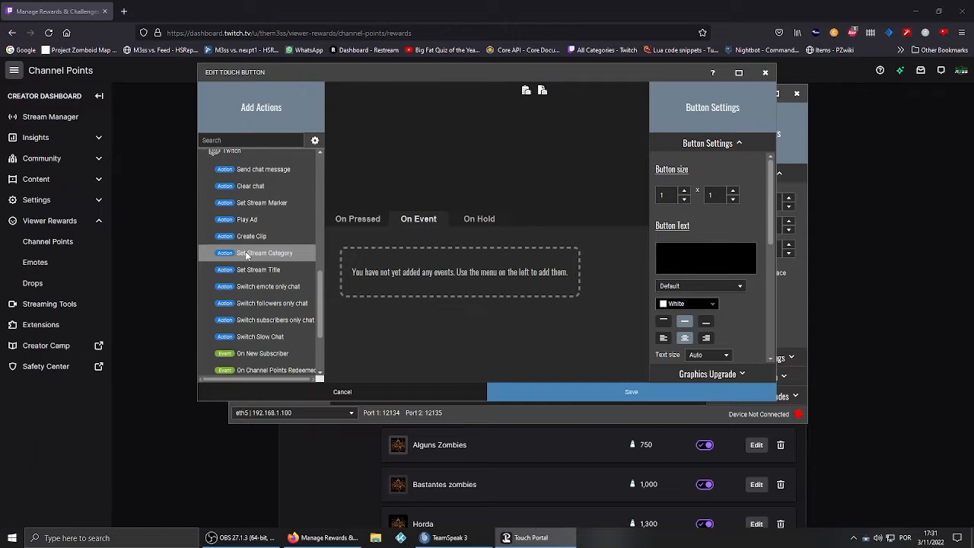
pyautogui.scroll(-3)
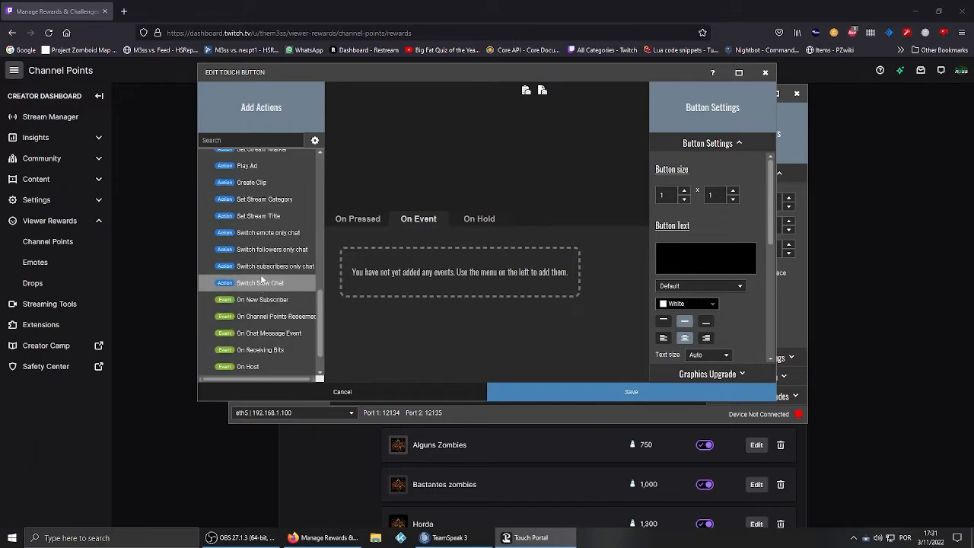
pyautogui.scroll(-3)
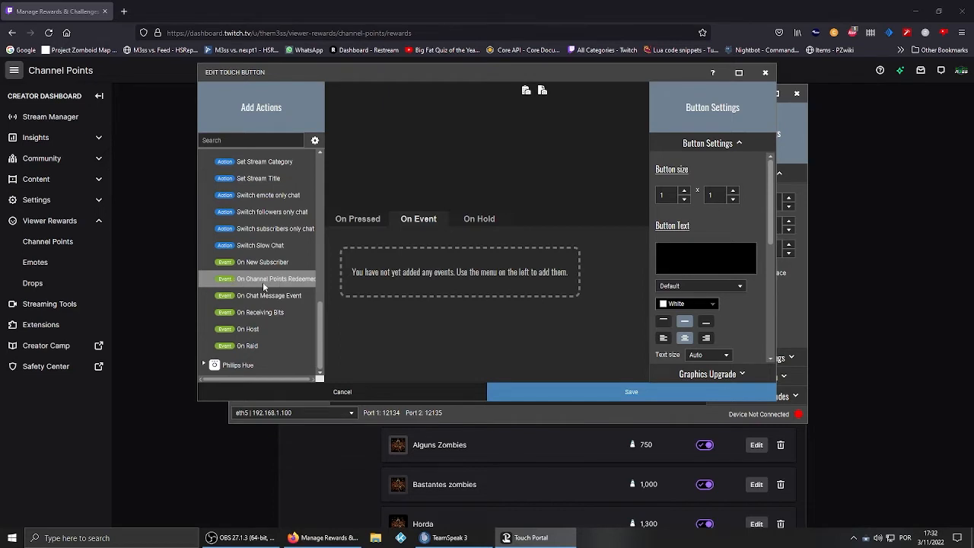
# Add the On Channel Points Redeemed event, checking the Zombies reward in the dashboard along the way
pyautogui.click(275, 279)
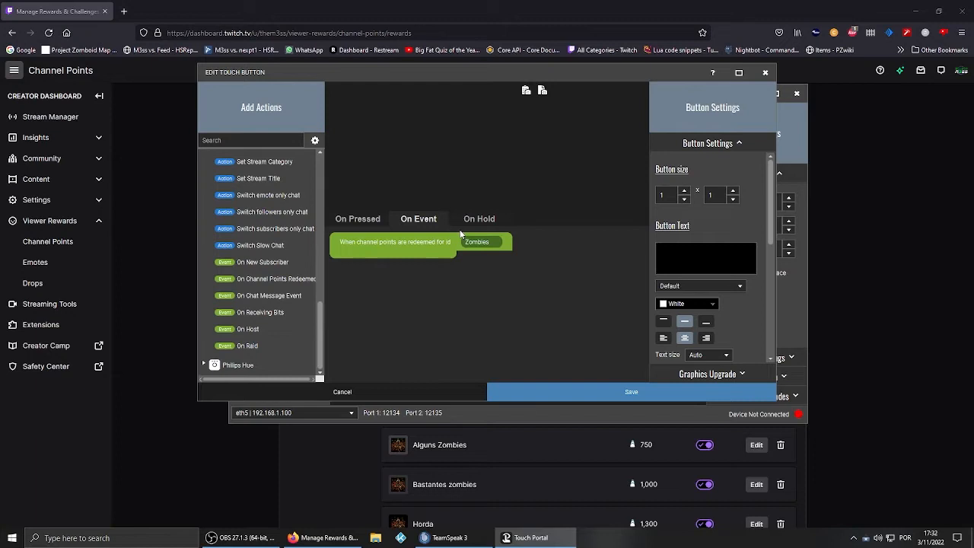
pyautogui.moveTo(526, 273)
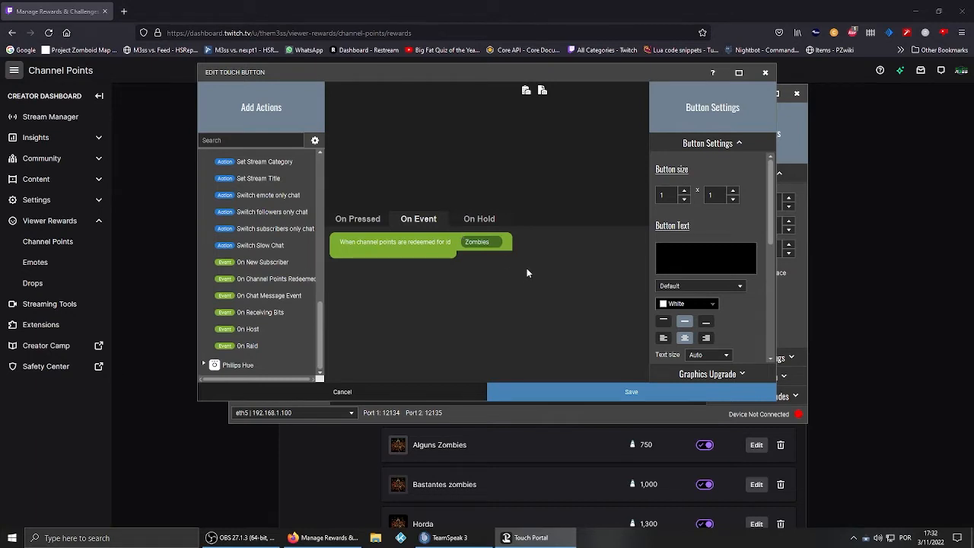
pyautogui.moveTo(328, 465)
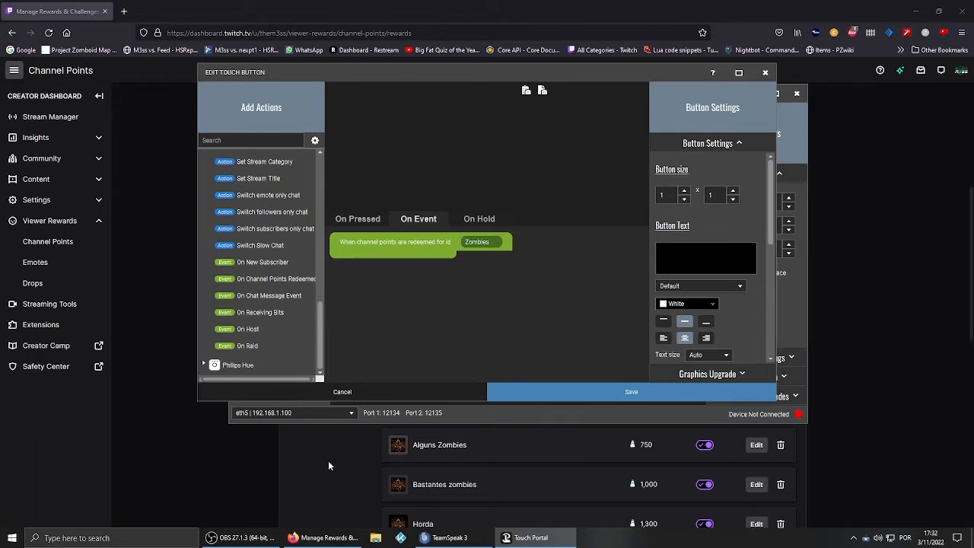
pyautogui.click(341, 392)
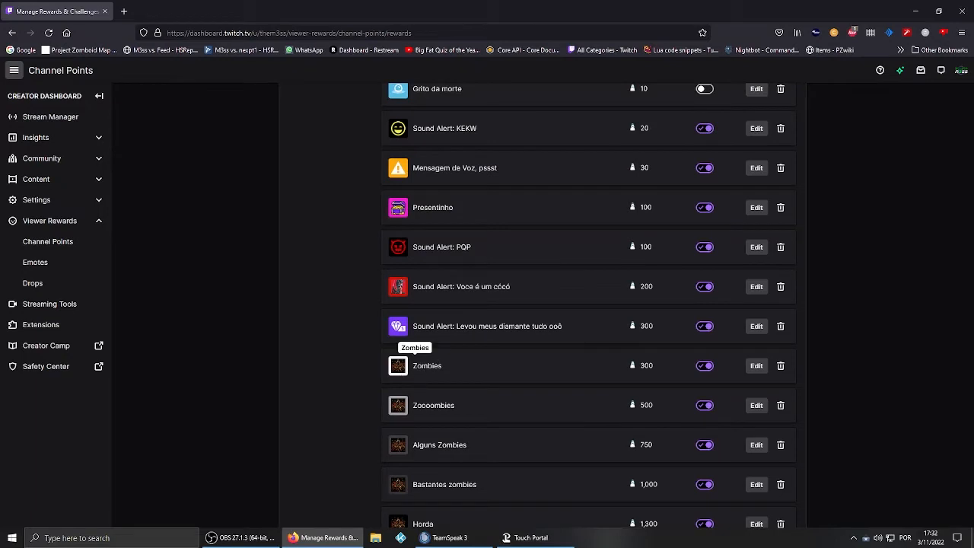
pyautogui.click(527, 538)
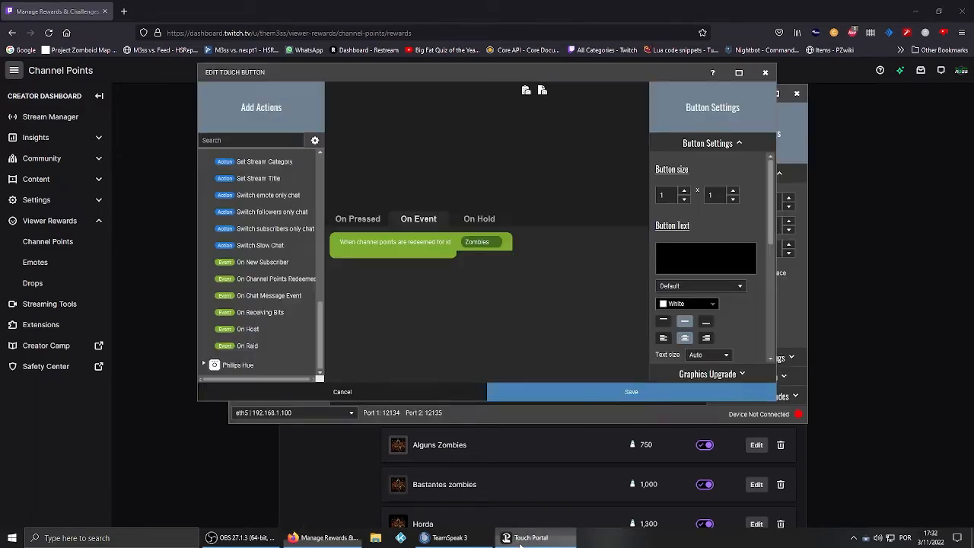
pyautogui.moveTo(388, 249)
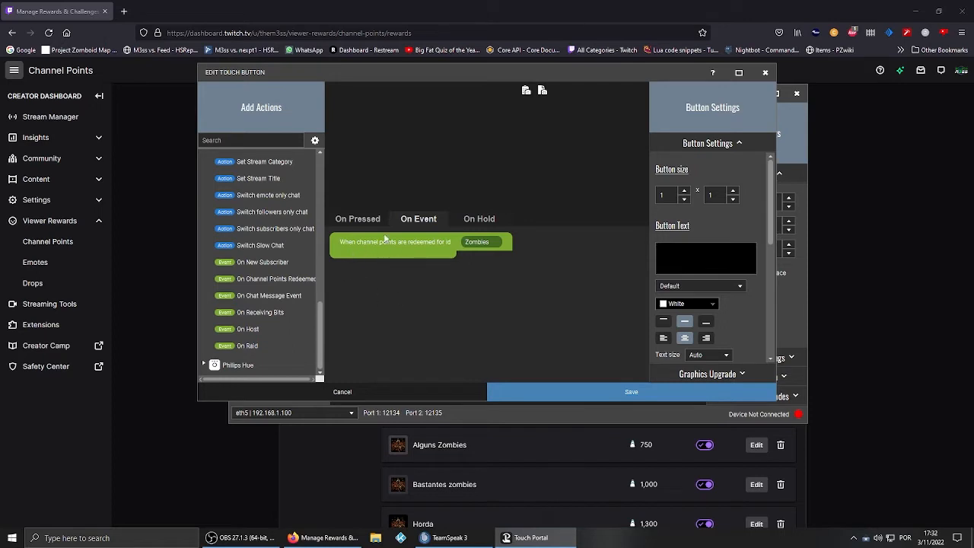
pyautogui.moveTo(325, 310)
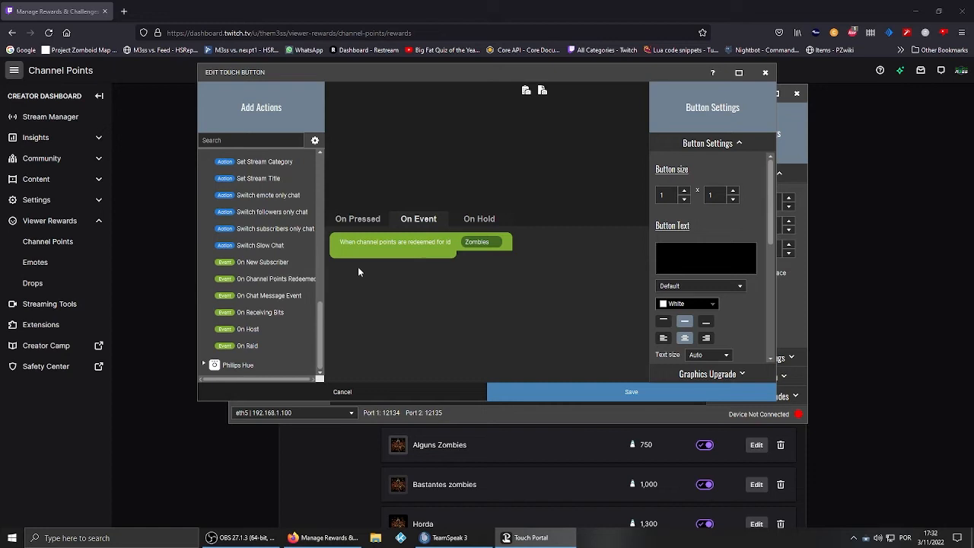
pyautogui.moveTo(331, 245)
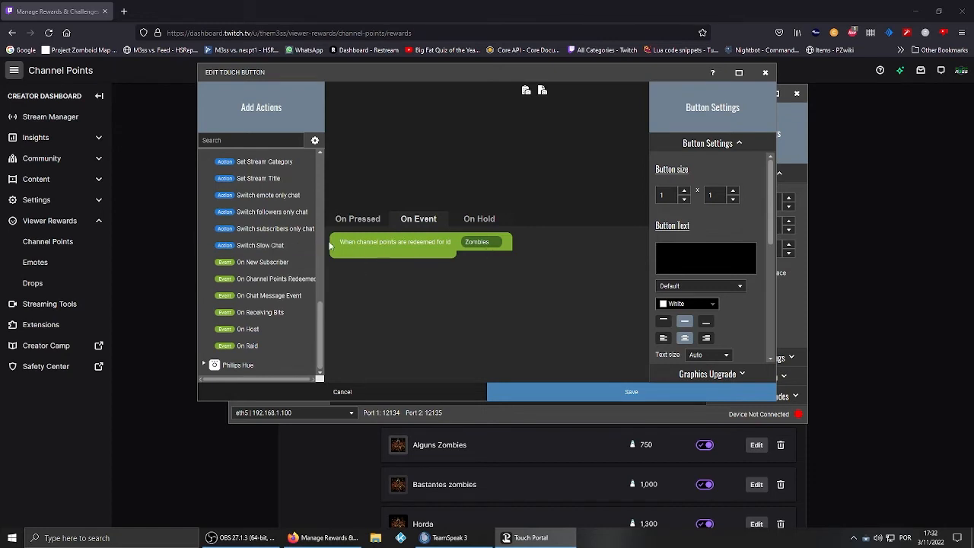
pyautogui.moveTo(332, 244)
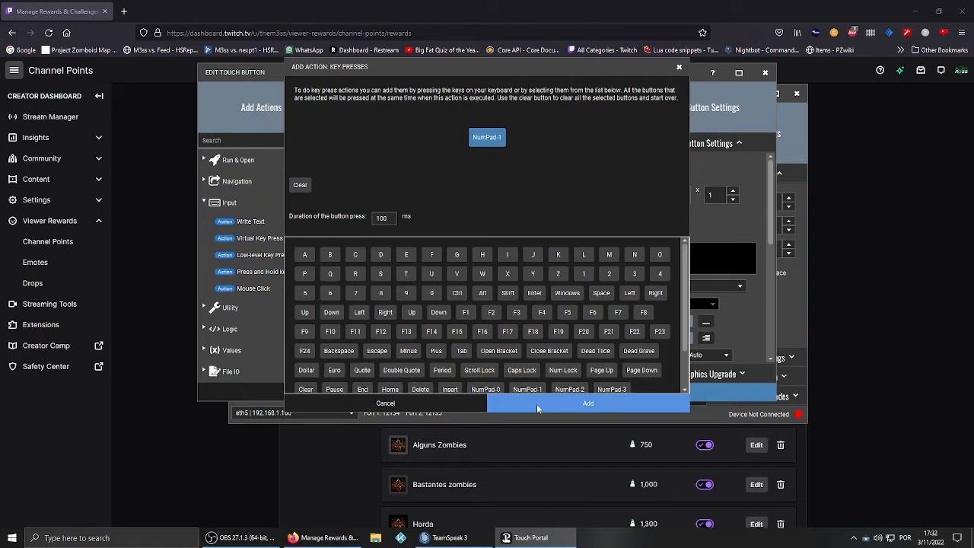
# Set the redemption event to the Zombies reward with a Key Press NumPad-1 action
pyautogui.click(587, 402)
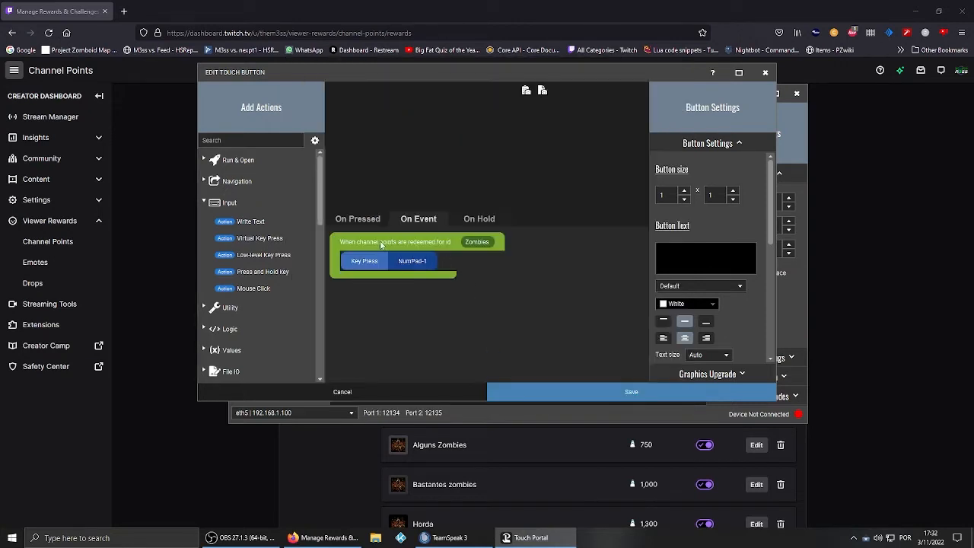
pyautogui.moveTo(439, 234)
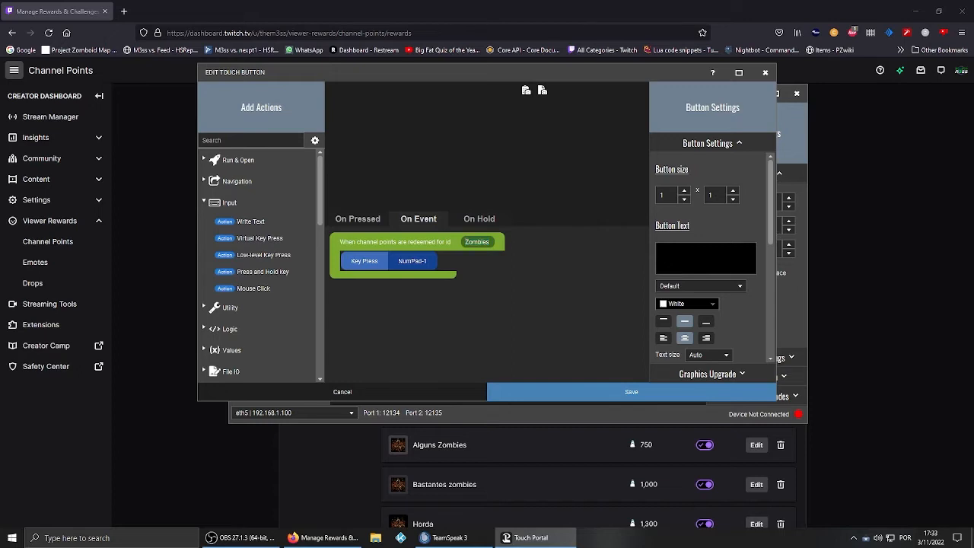
# Enter 'Zombies x 5' as the button text
pyautogui.write('XZo')
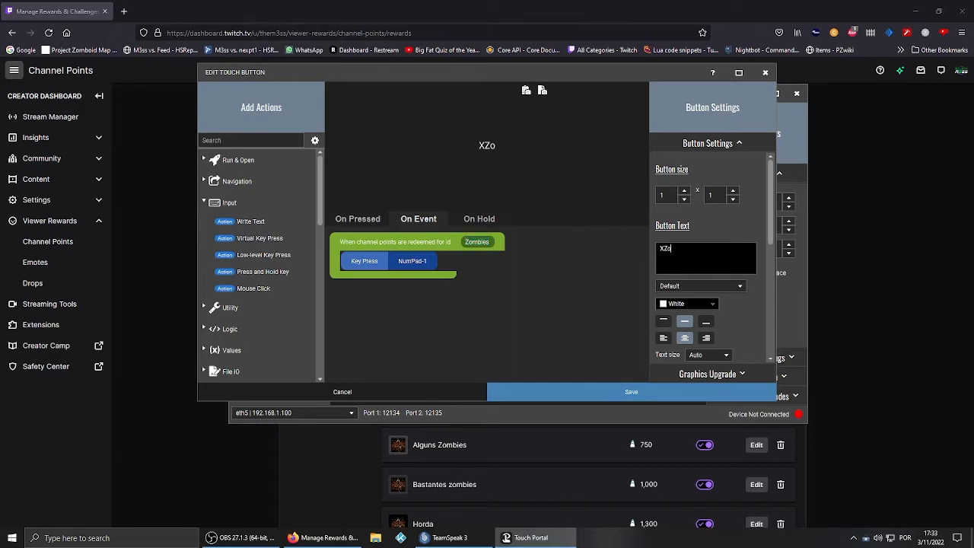
pyautogui.write('Zombie')
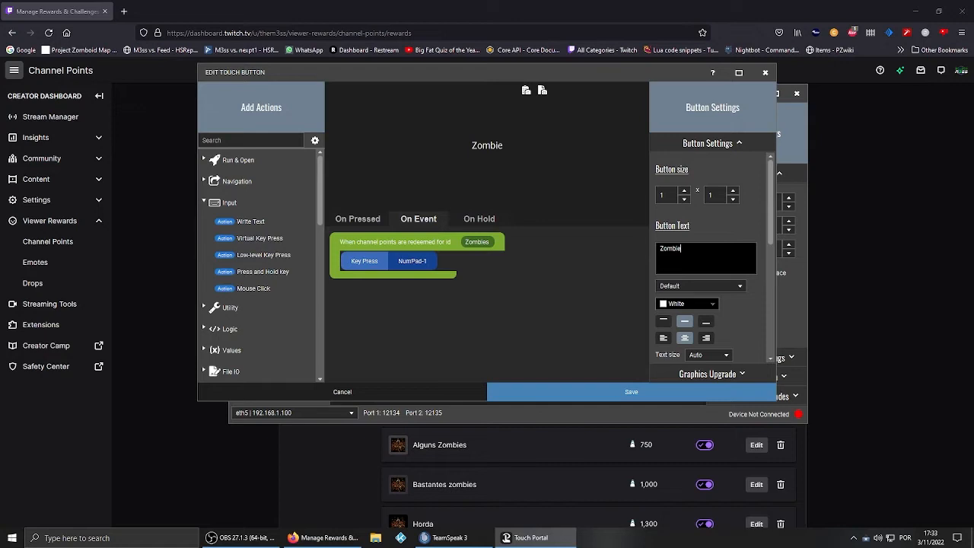
pyautogui.write('Zombies x 5')
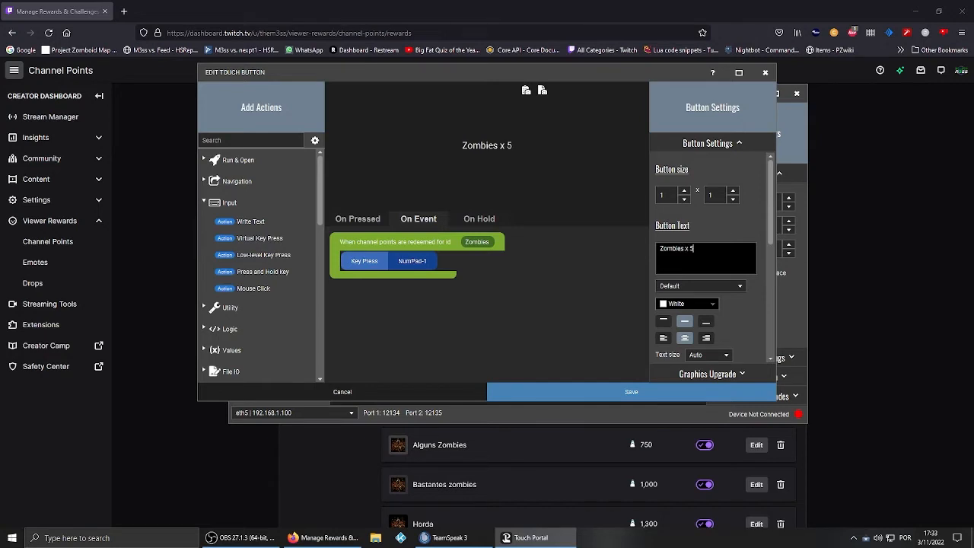
pyautogui.moveTo(487, 350)
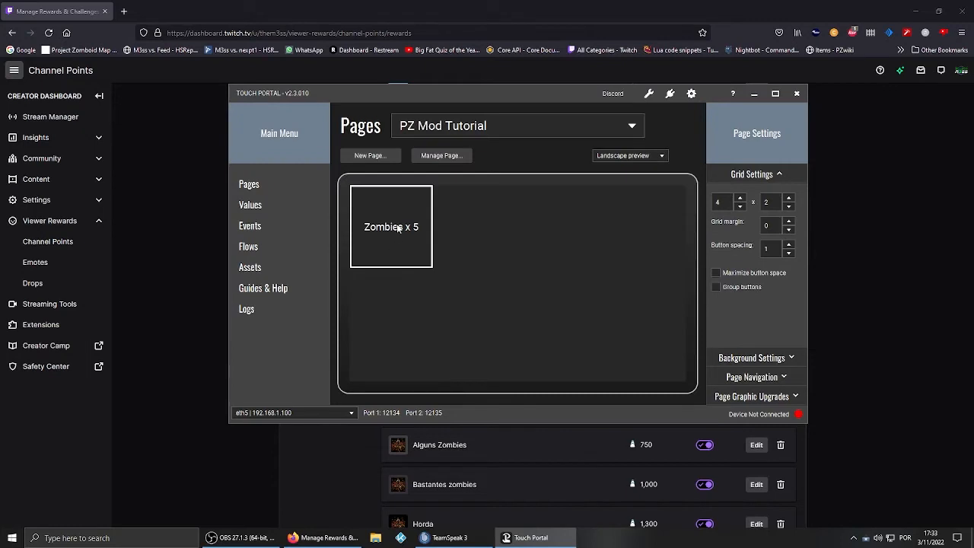
pyautogui.moveTo(396, 259)
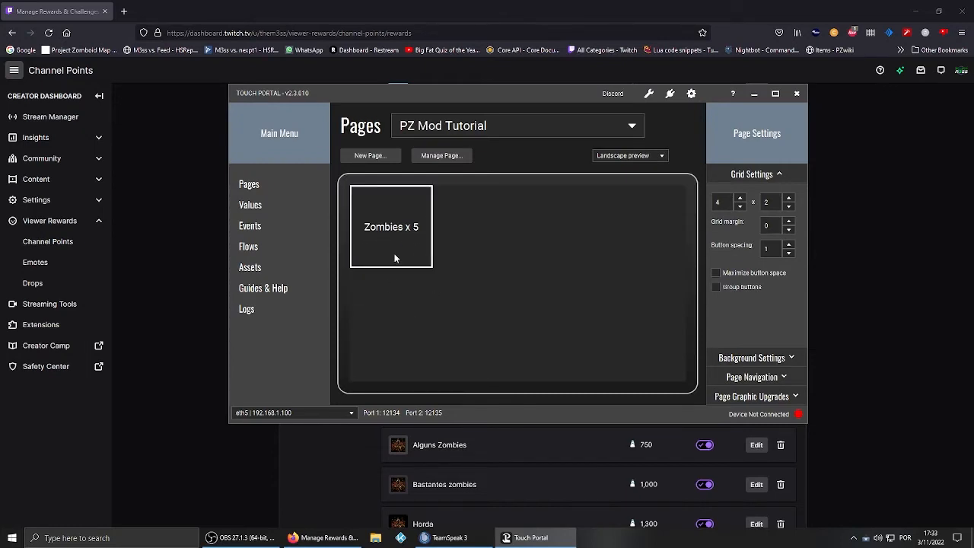
pyautogui.moveTo(408, 252)
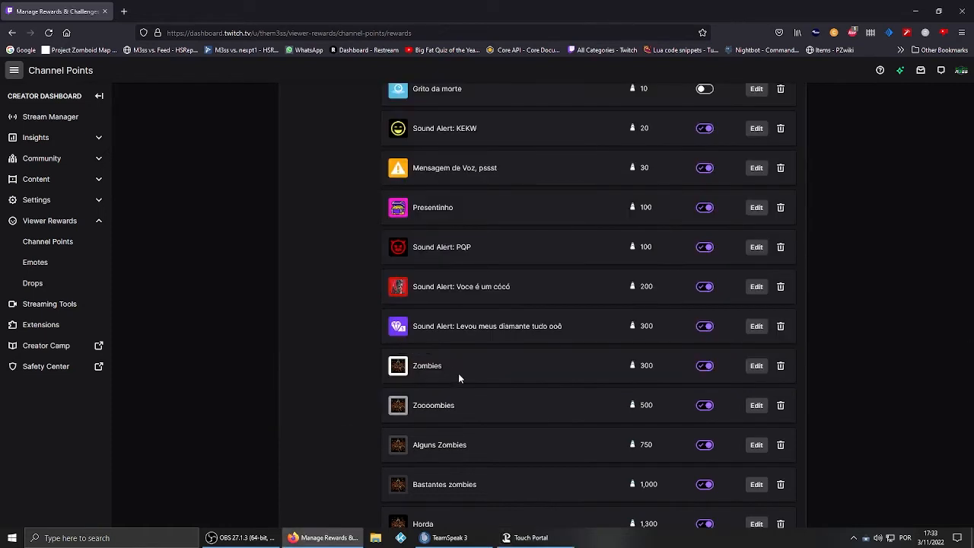
# Reopen the Zombies x 5 button's editor showing its NumPad-1 action
pyautogui.click(532, 538)
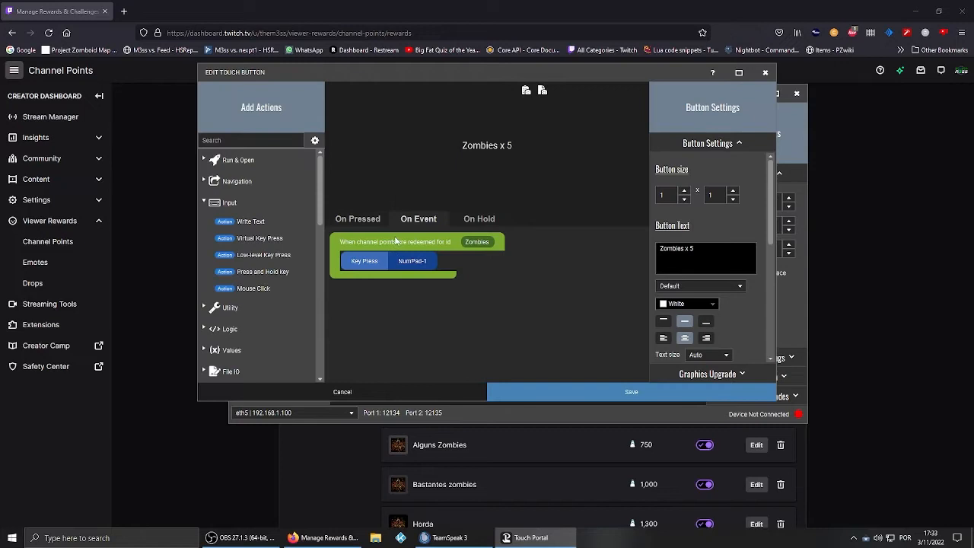
pyautogui.moveTo(417, 260)
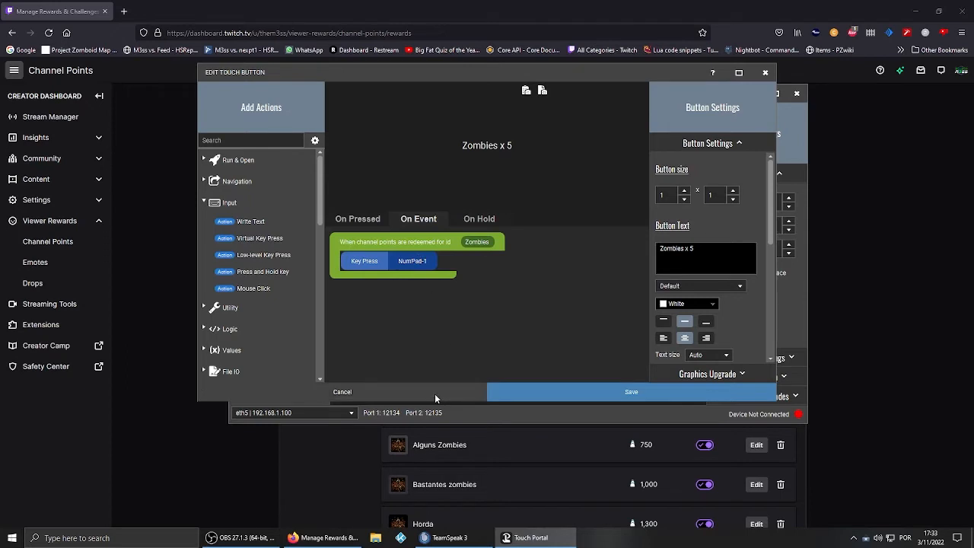
pyautogui.moveTo(445, 338)
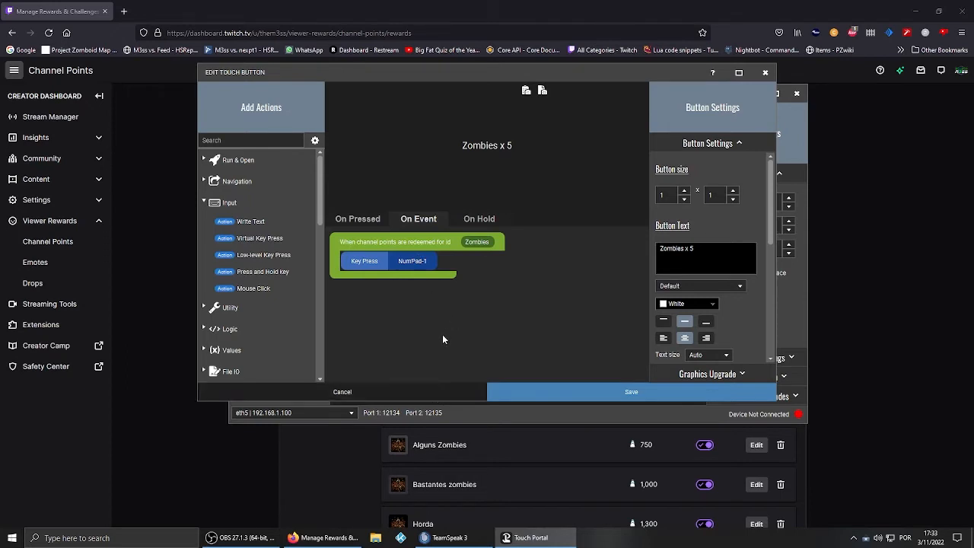
pyautogui.moveTo(380, 338)
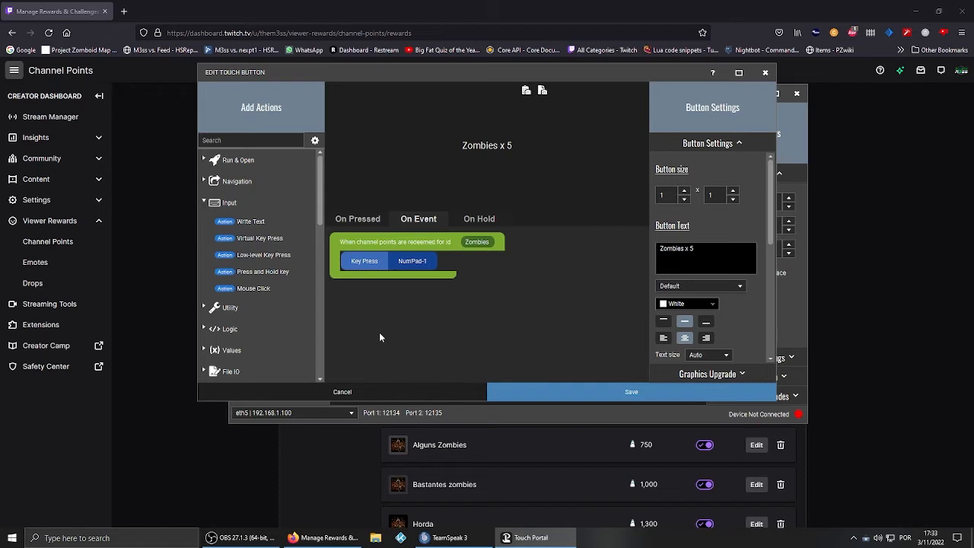
pyautogui.moveTo(436, 315)
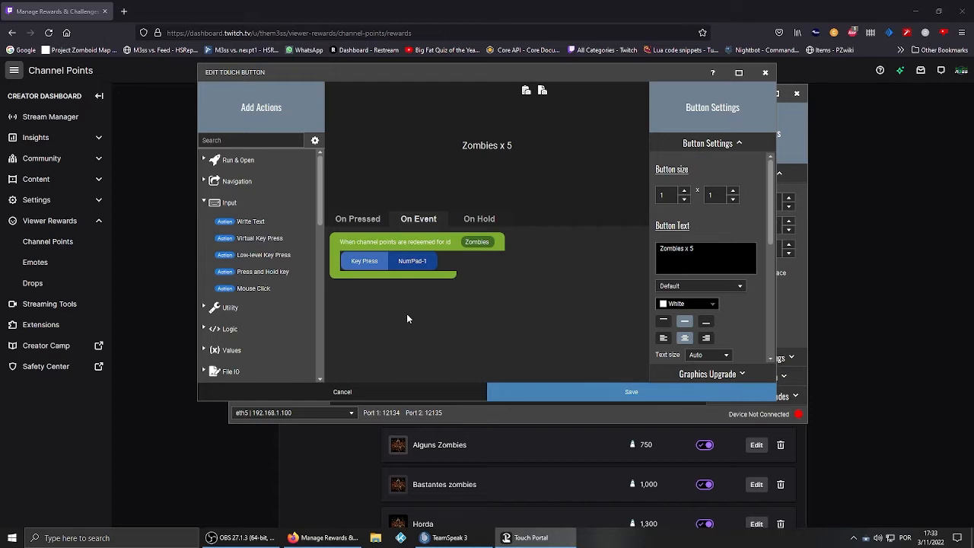
pyautogui.moveTo(449, 353)
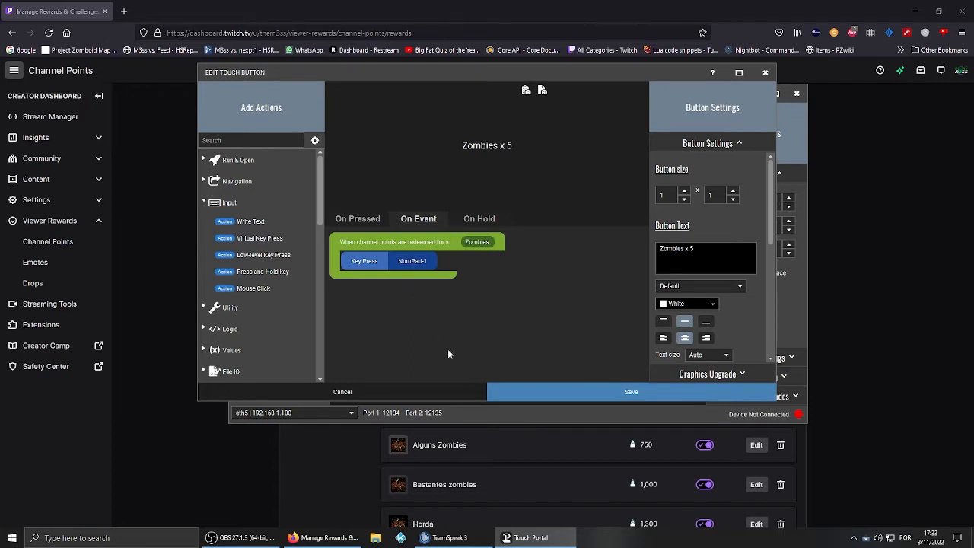
# Add an On Receiving Bits event (1 to 5) with a Virtual Key Press NumPad-1 action
pyautogui.scroll(-3)
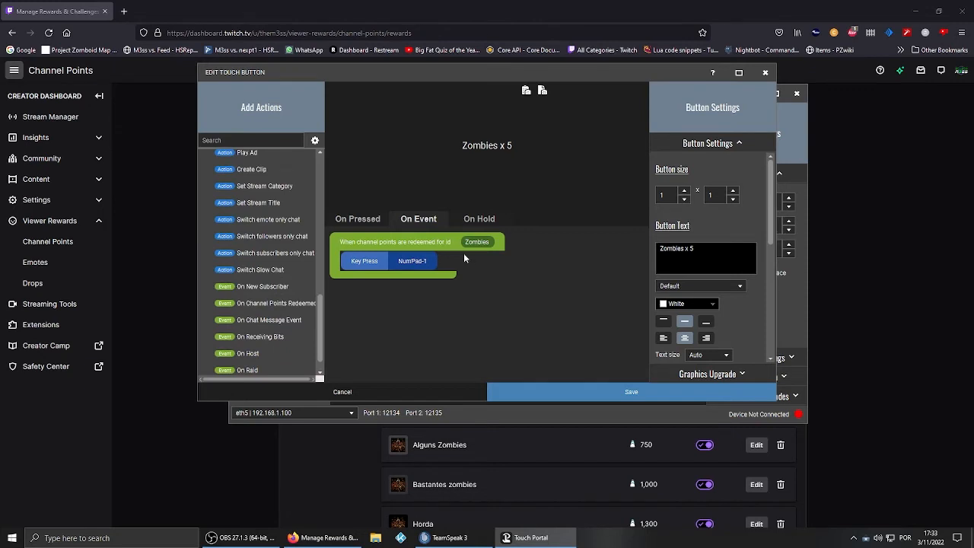
pyautogui.moveTo(306, 329)
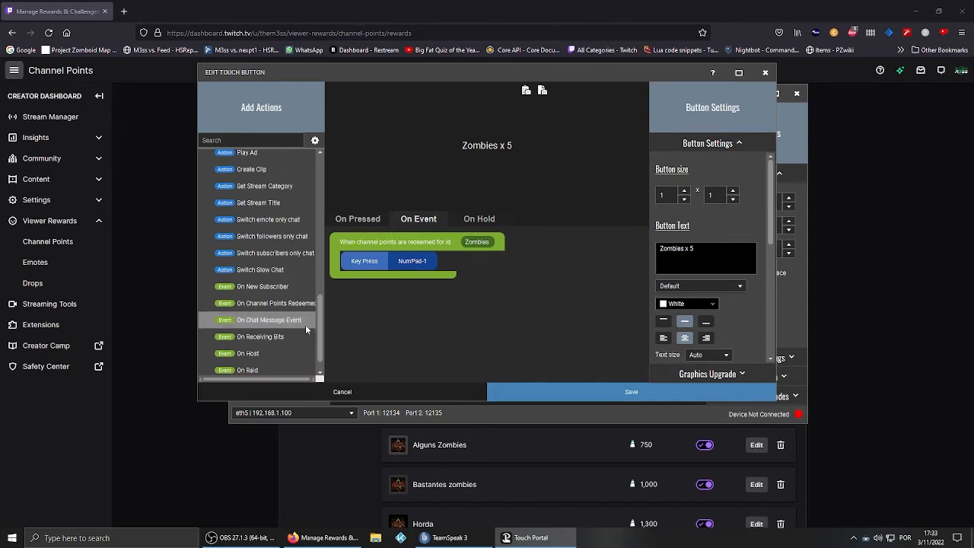
pyautogui.scroll(-3)
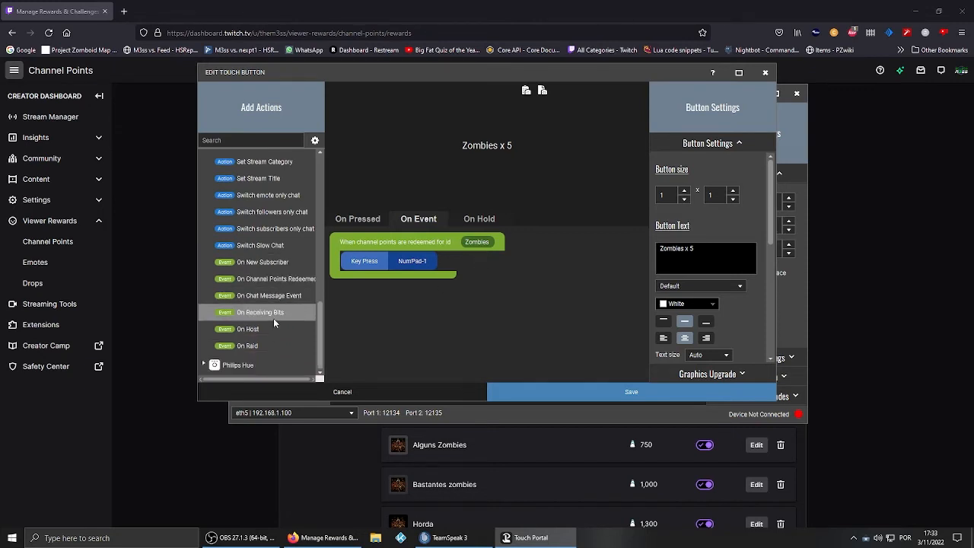
pyautogui.click(259, 312)
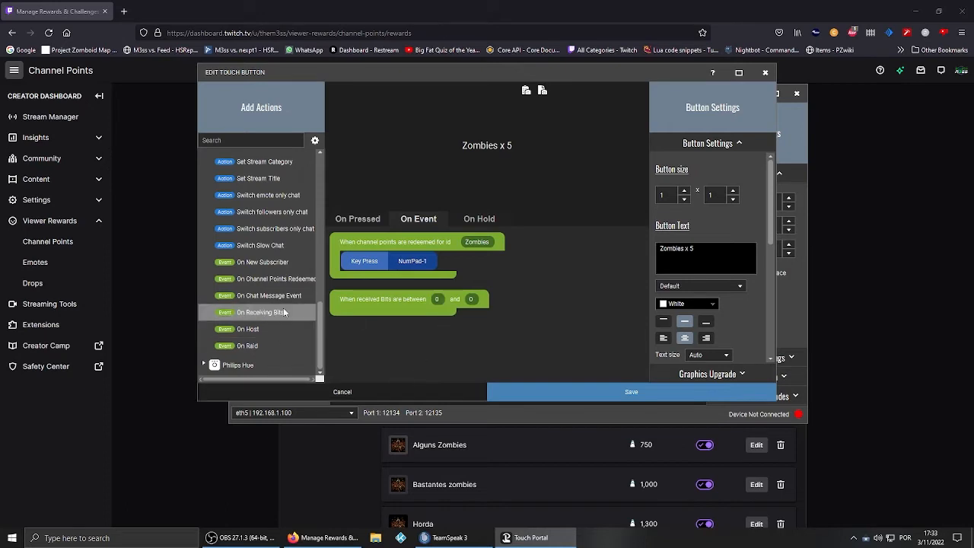
pyautogui.moveTo(258, 312)
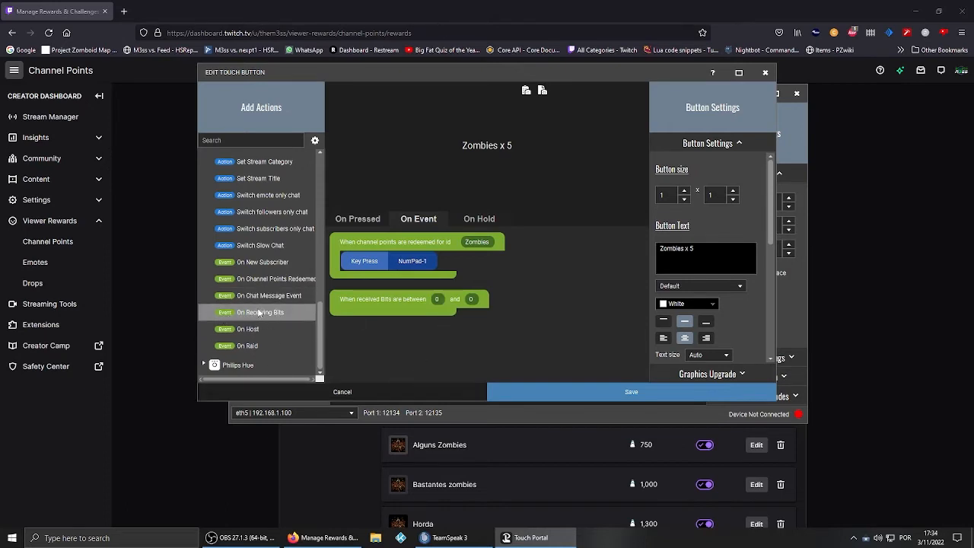
pyautogui.moveTo(445, 338)
pyautogui.write('3')
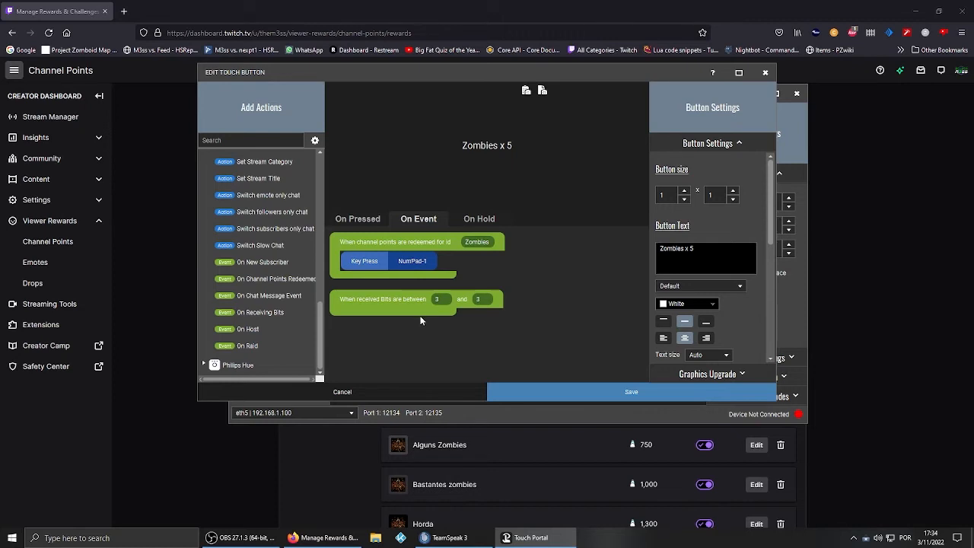
pyautogui.moveTo(359, 310)
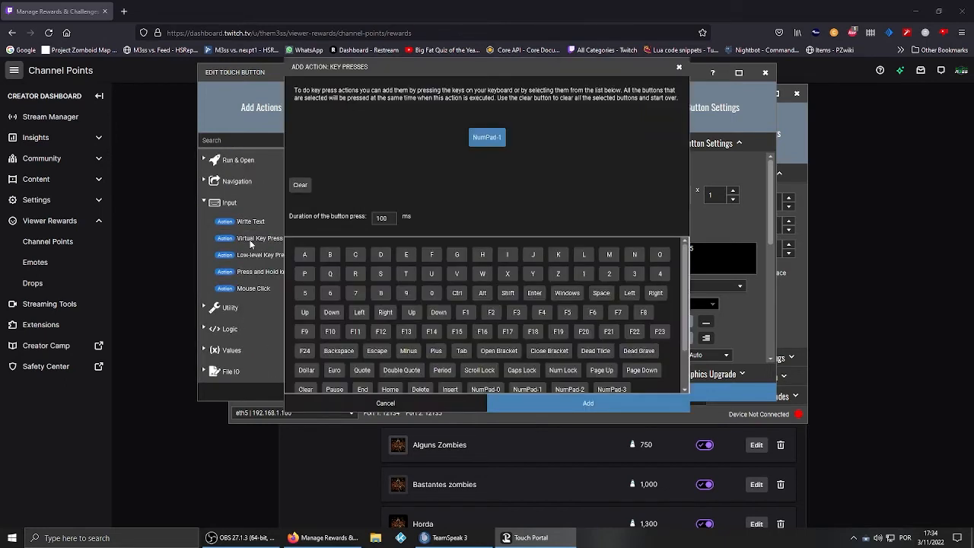
pyautogui.click(588, 404)
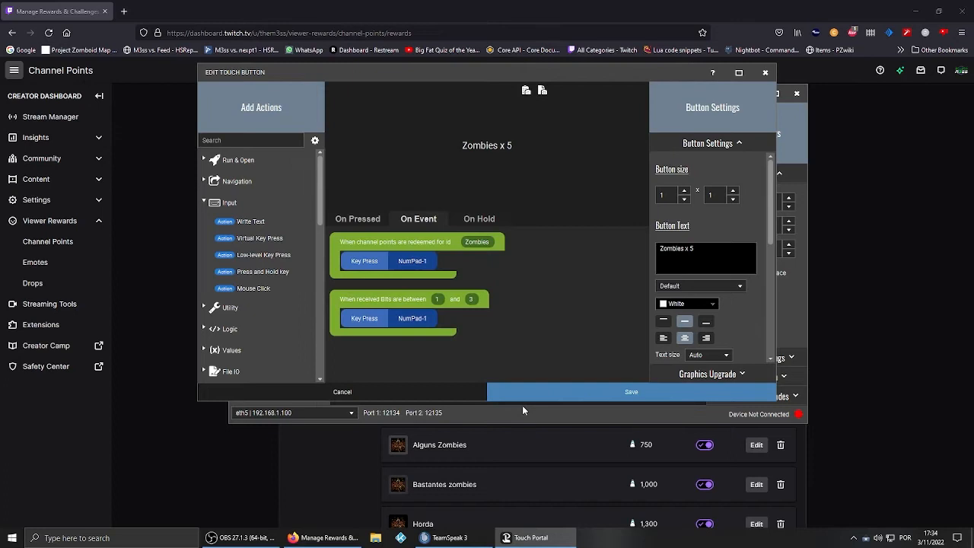
pyautogui.moveTo(491, 253)
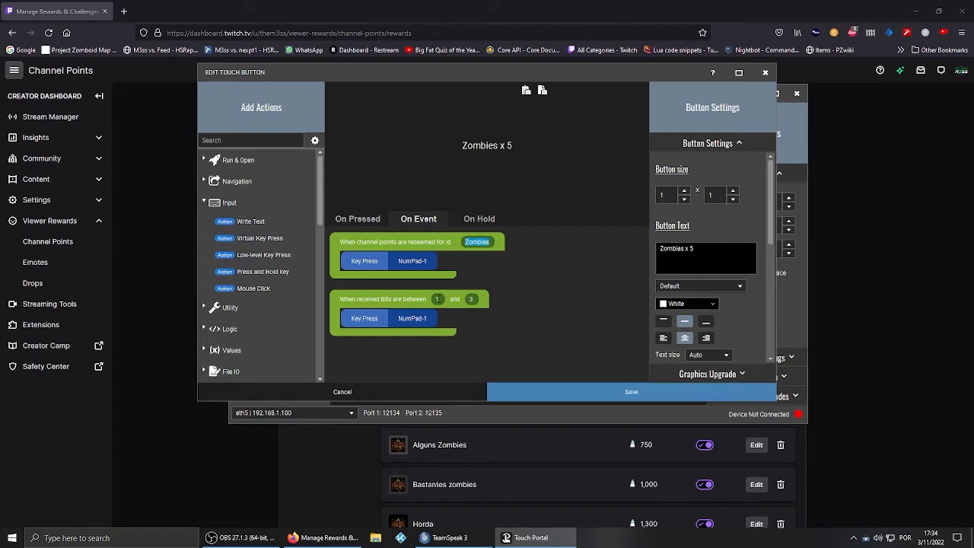
pyautogui.moveTo(407, 332)
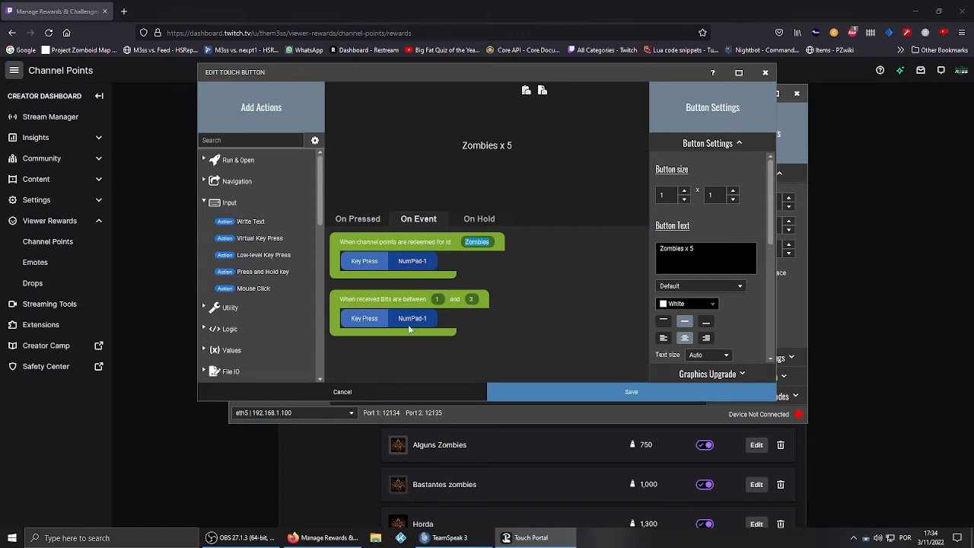
pyautogui.moveTo(417, 273)
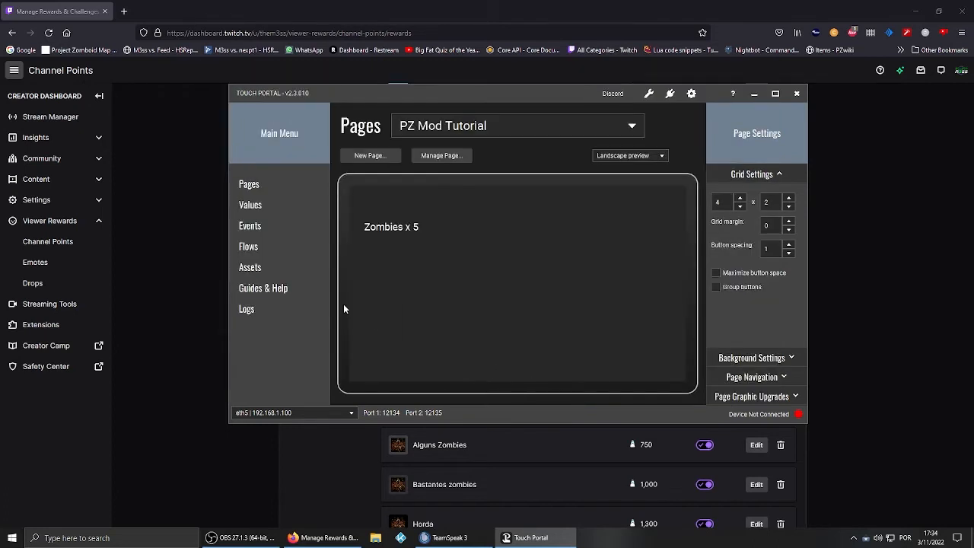
pyautogui.moveTo(377, 286)
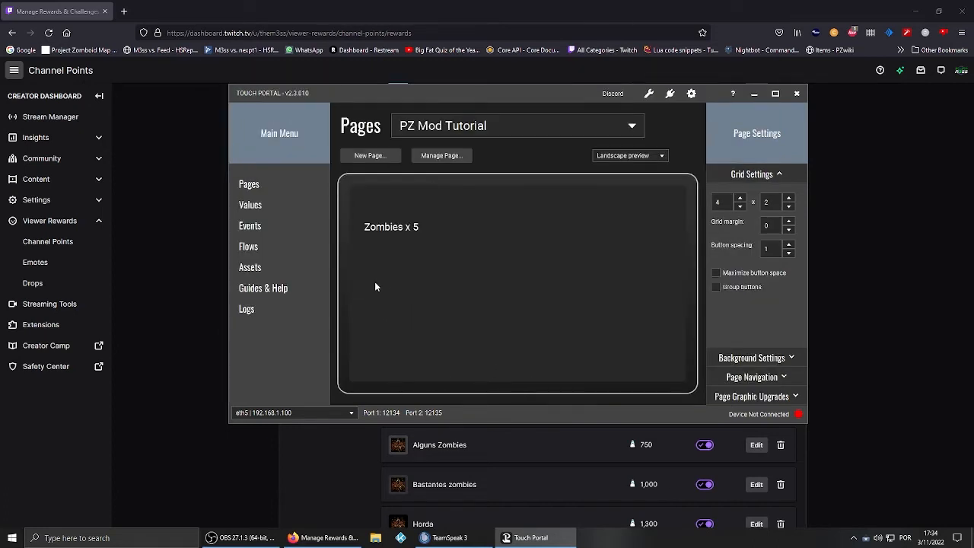
# Switch to the main page showing buttons like Zombies x 3 and shift the window to reveal the Zombies reward
pyautogui.click(391, 225)
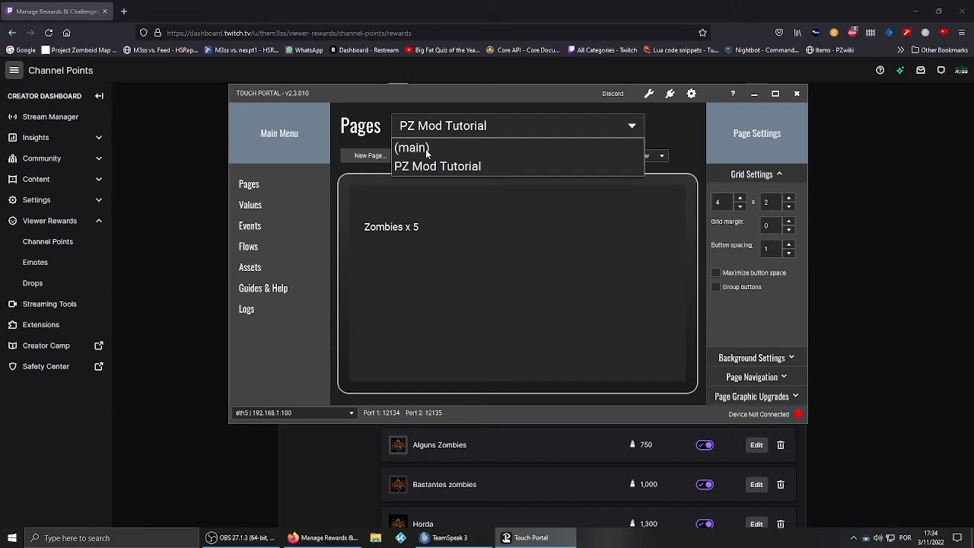
pyautogui.click(413, 148)
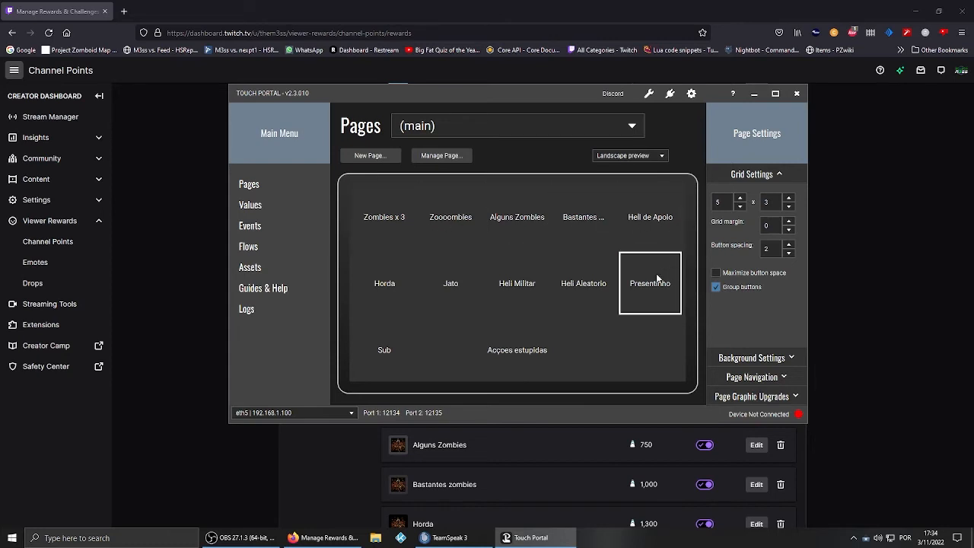
pyautogui.click(384, 216)
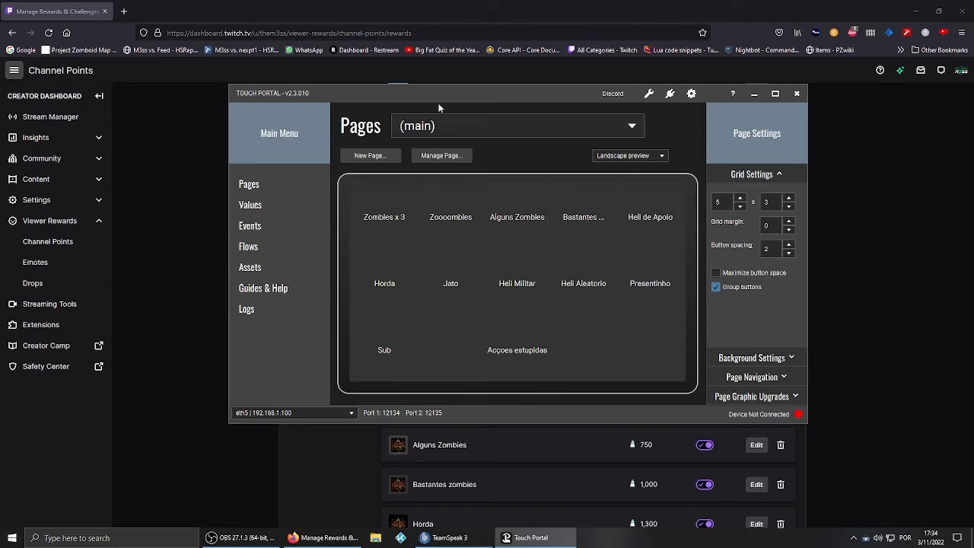
pyautogui.moveTo(438, 93); pyautogui.dragTo(675, 142)
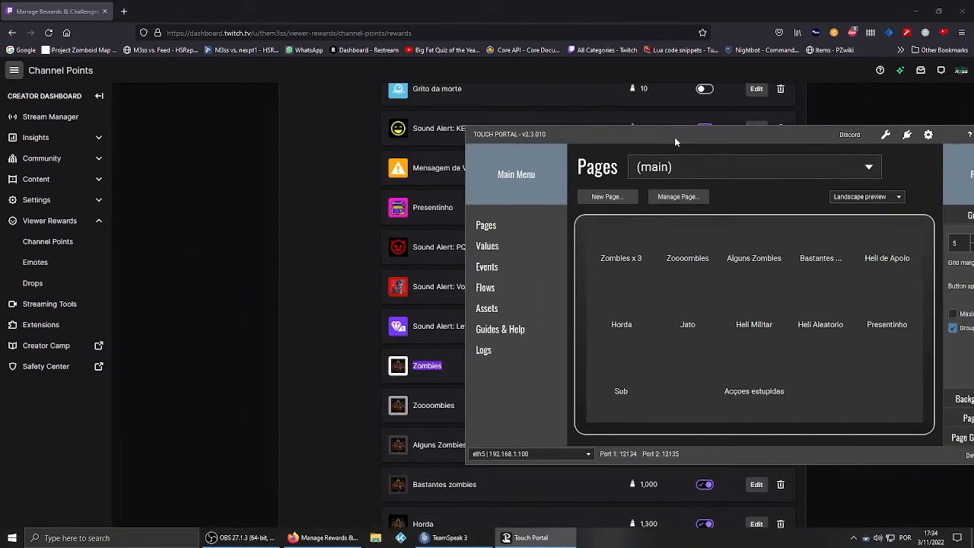
pyautogui.click(621, 242)
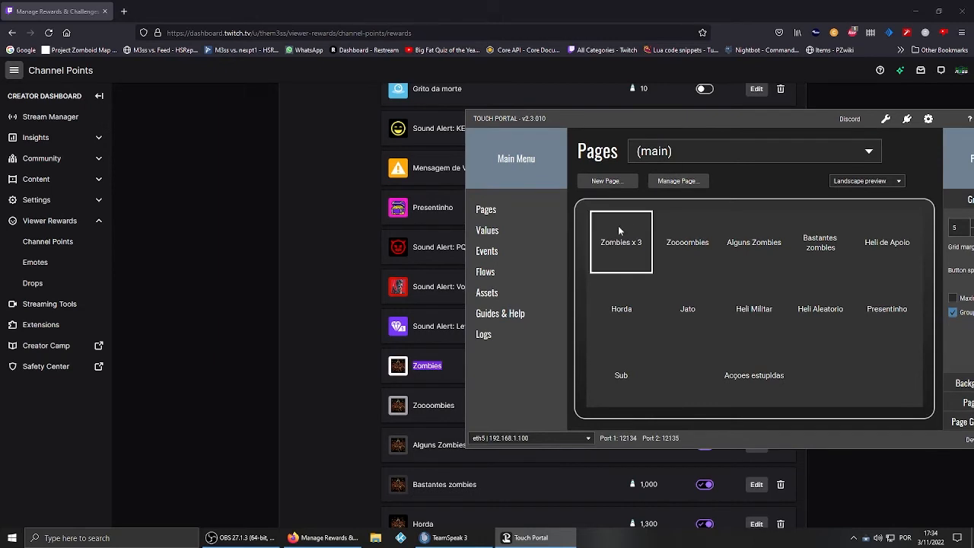
pyautogui.doubleClick(621, 242)
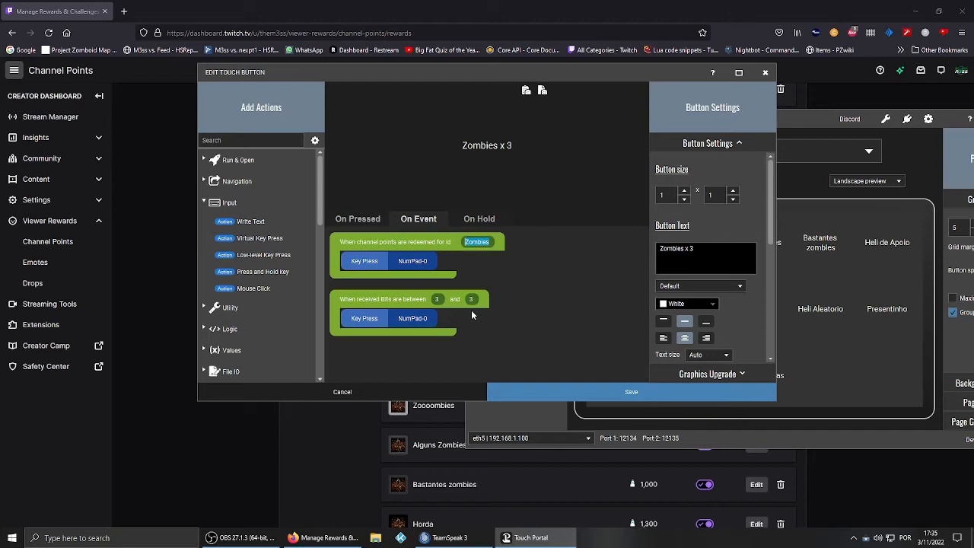
pyautogui.moveTo(442, 298)
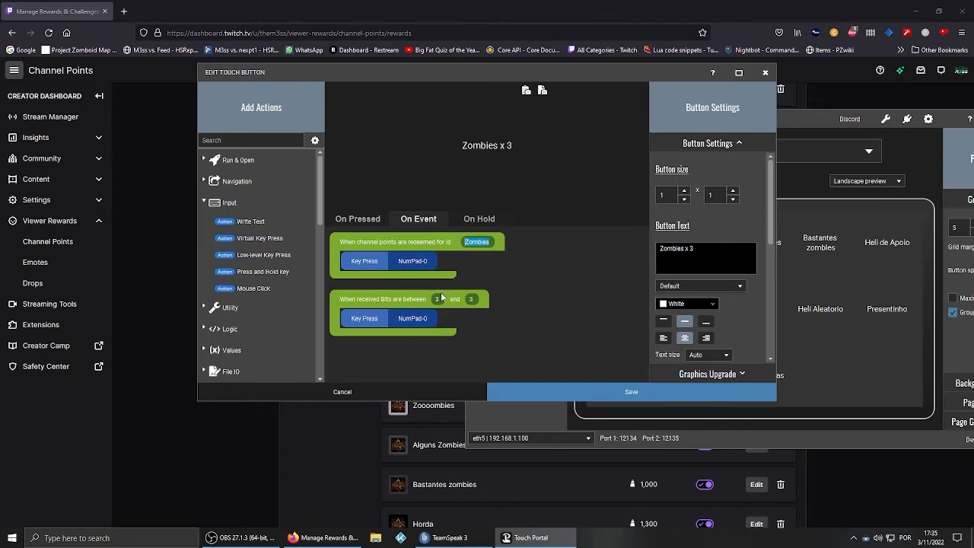
pyautogui.moveTo(638, 284)
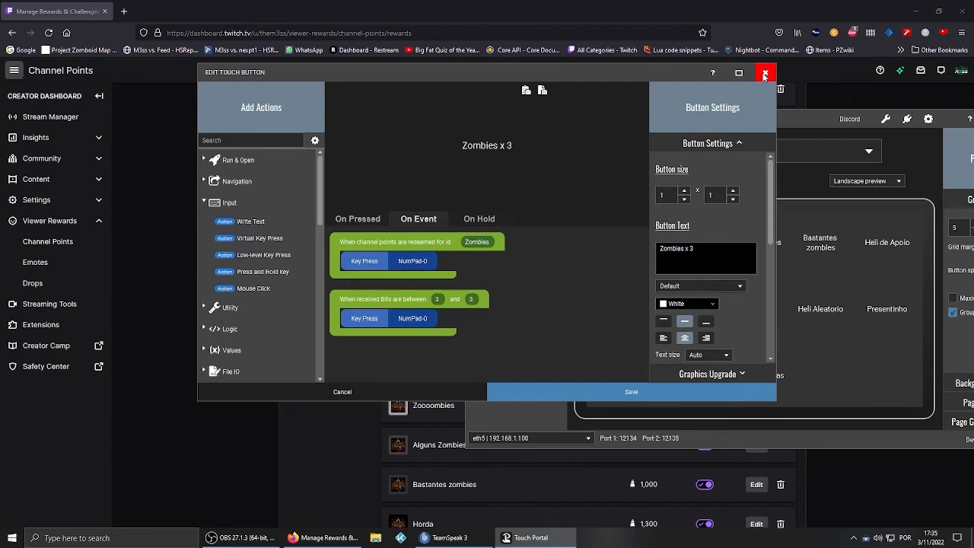
pyautogui.click(764, 73)
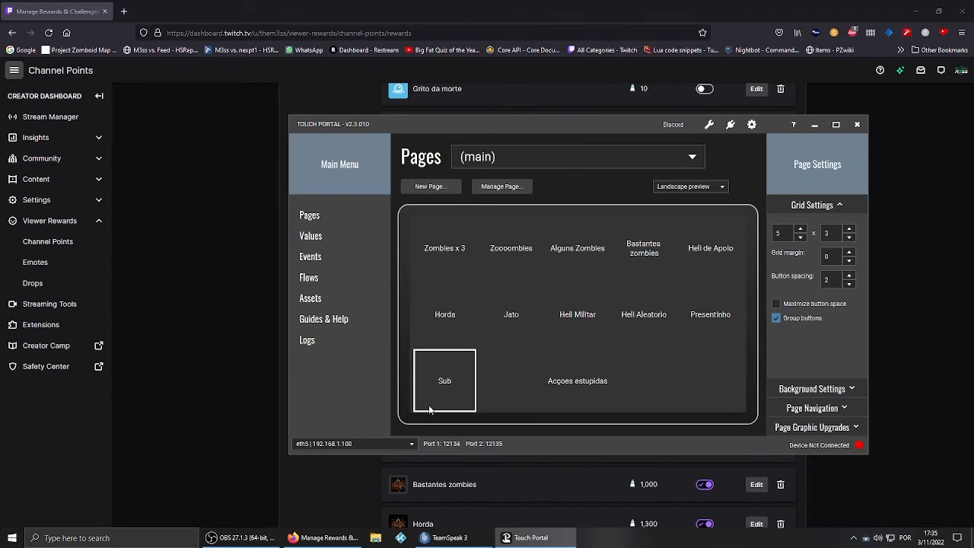
pyautogui.doubleClick(445, 380)
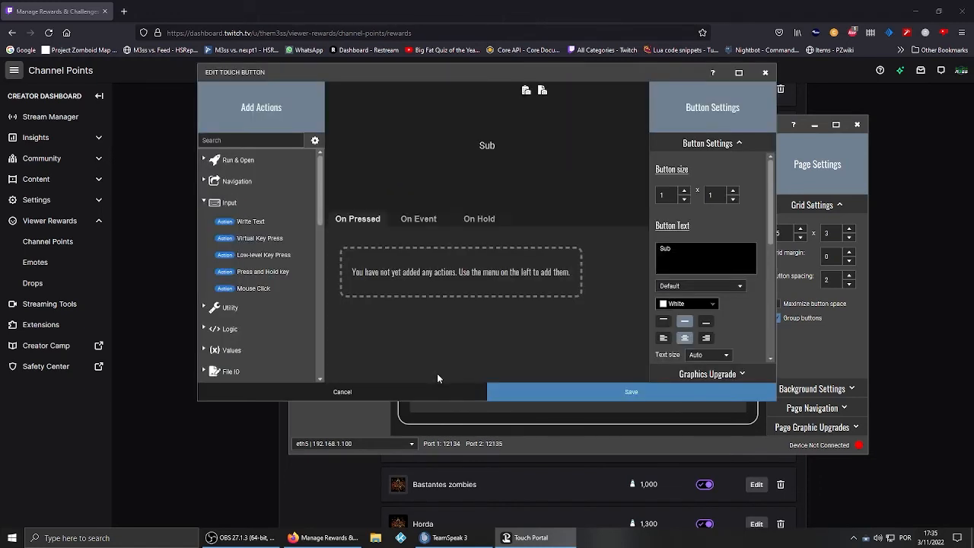
pyautogui.moveTo(427, 303)
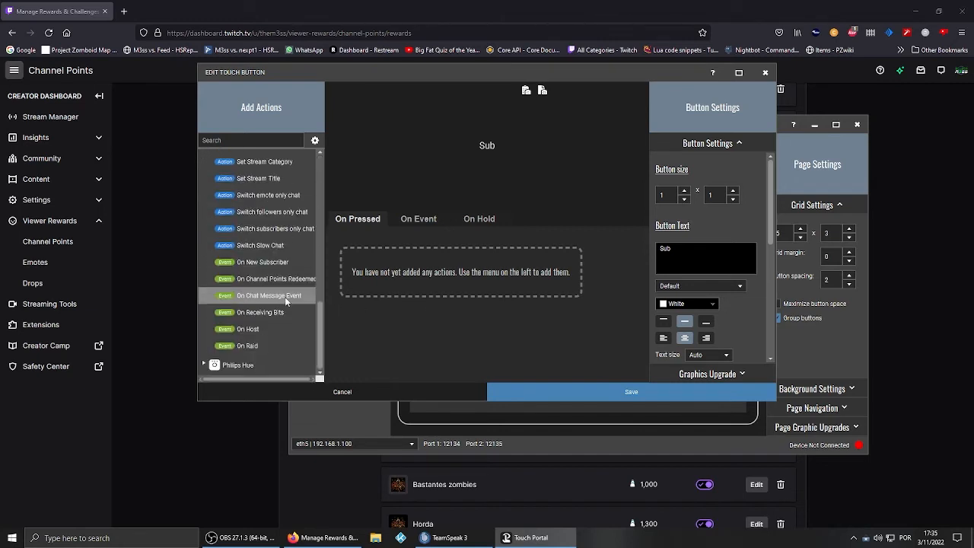
pyautogui.moveTo(454, 277)
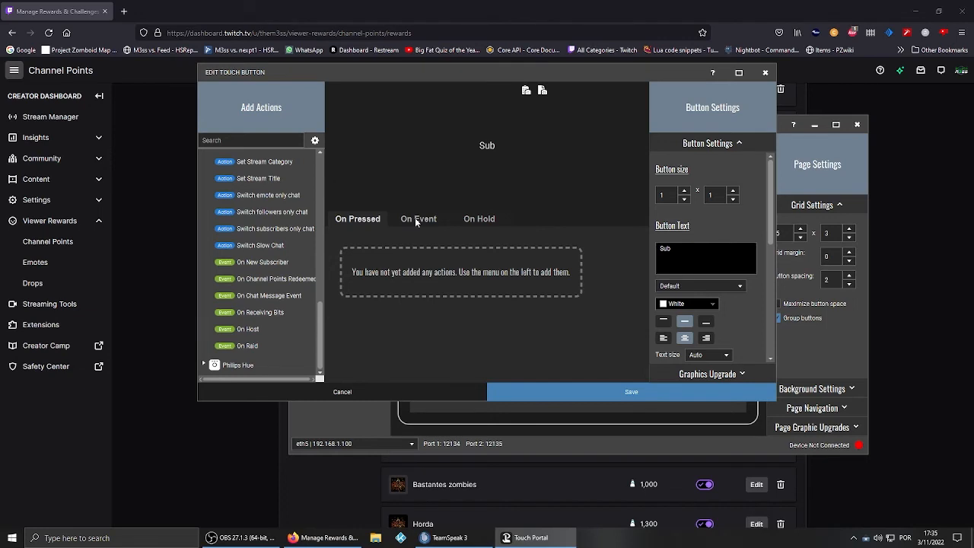
pyautogui.click(418, 219)
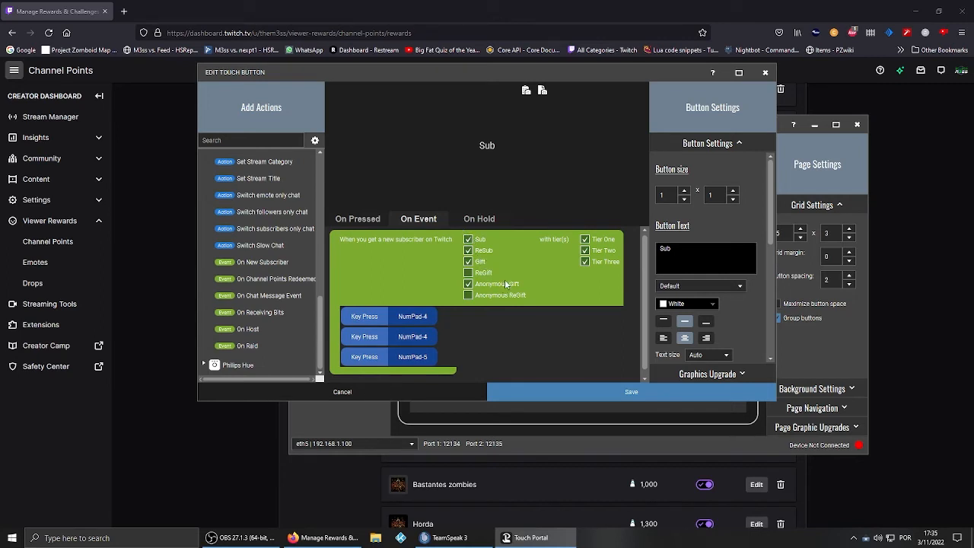
pyautogui.moveTo(609, 262)
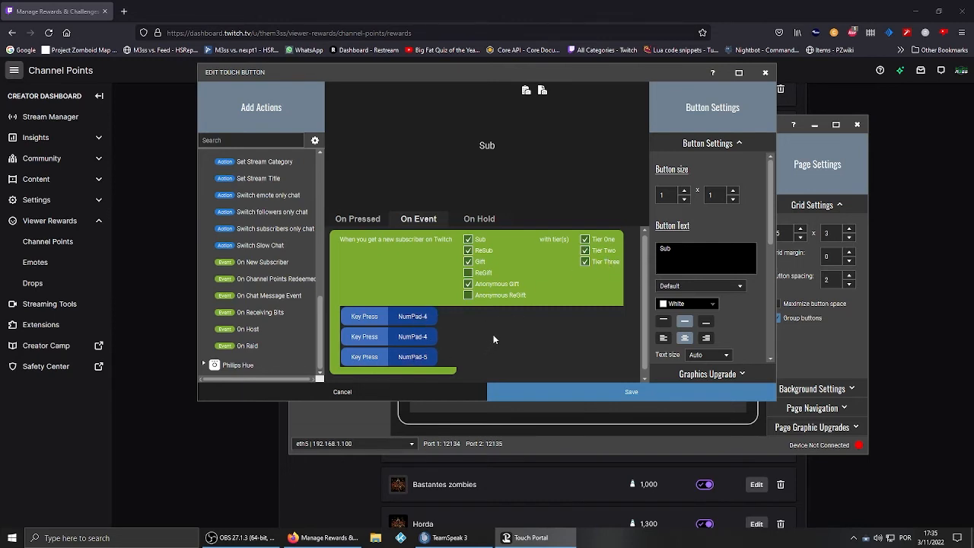
pyautogui.moveTo(325, 475)
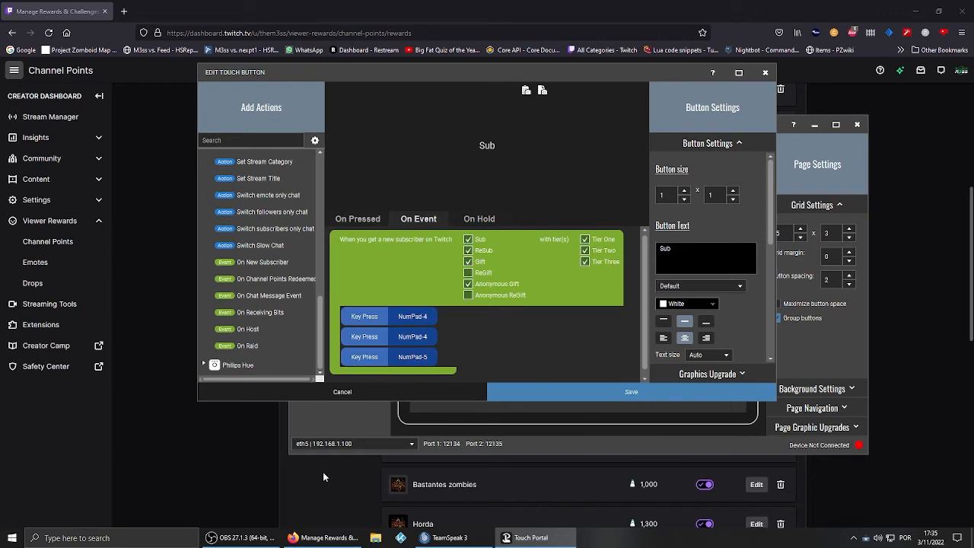
pyautogui.moveTo(353, 240)
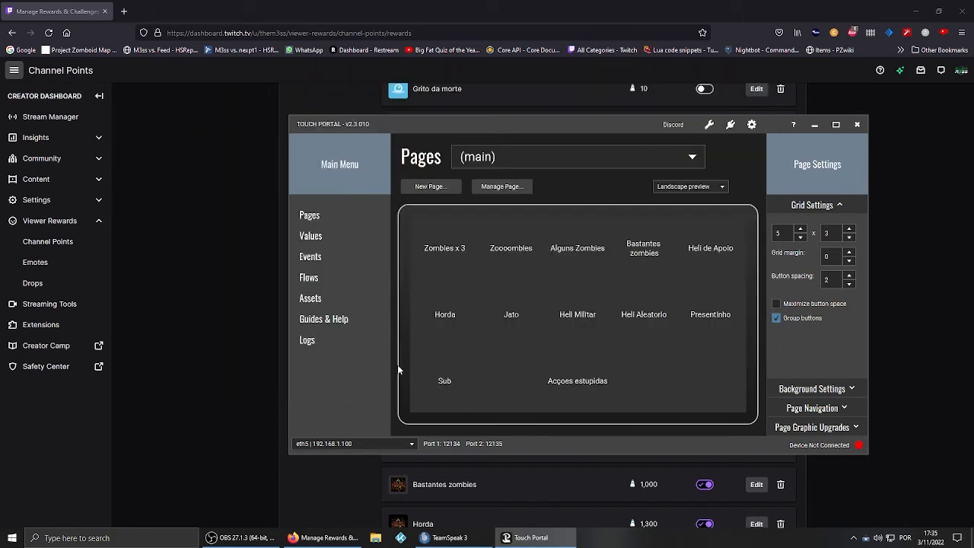
pyautogui.doubleClick(642, 247)
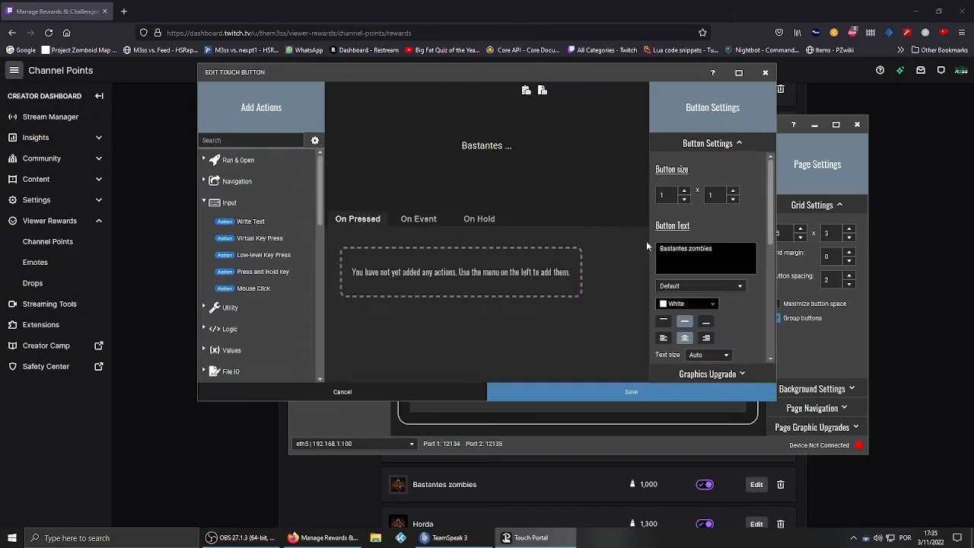
pyautogui.click(418, 220)
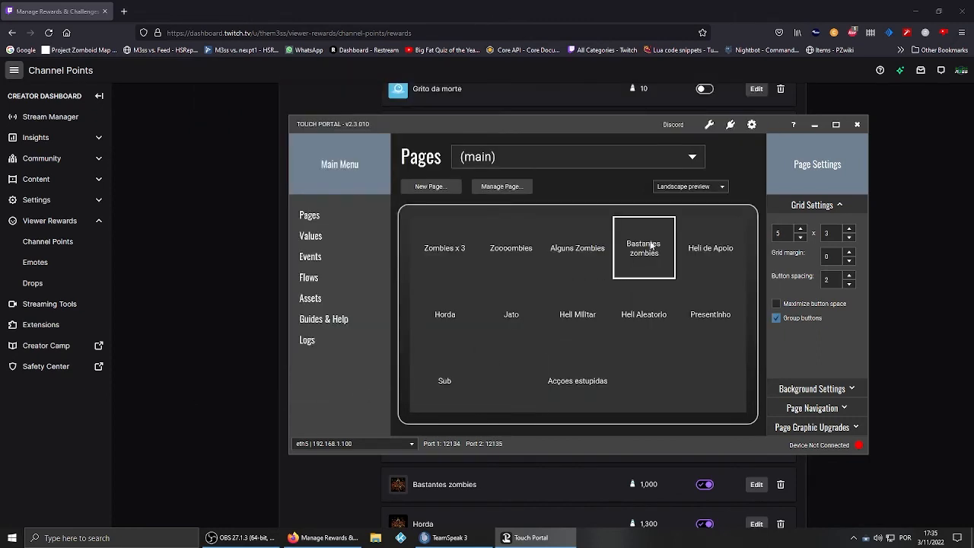
pyautogui.doubleClick(445, 313)
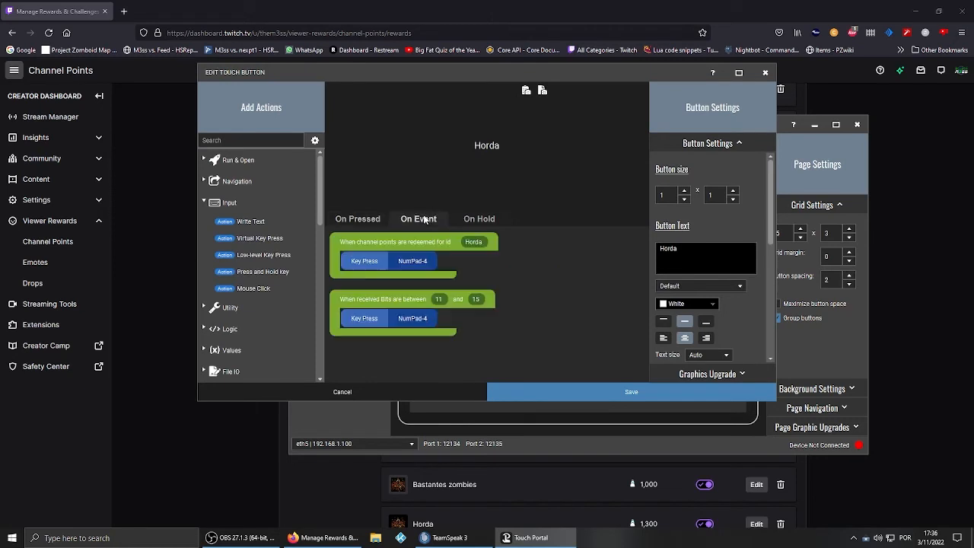
pyautogui.moveTo(764, 73)
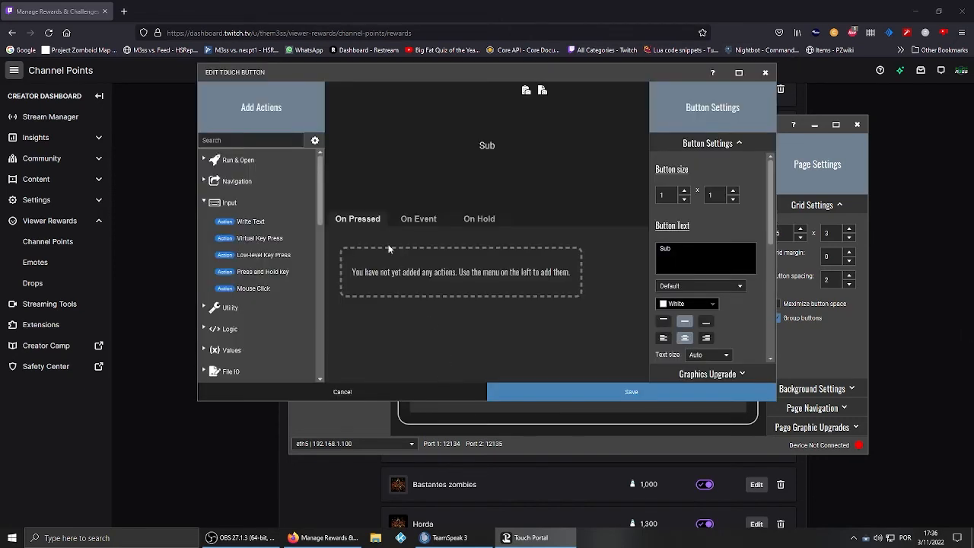
pyautogui.click(417, 219)
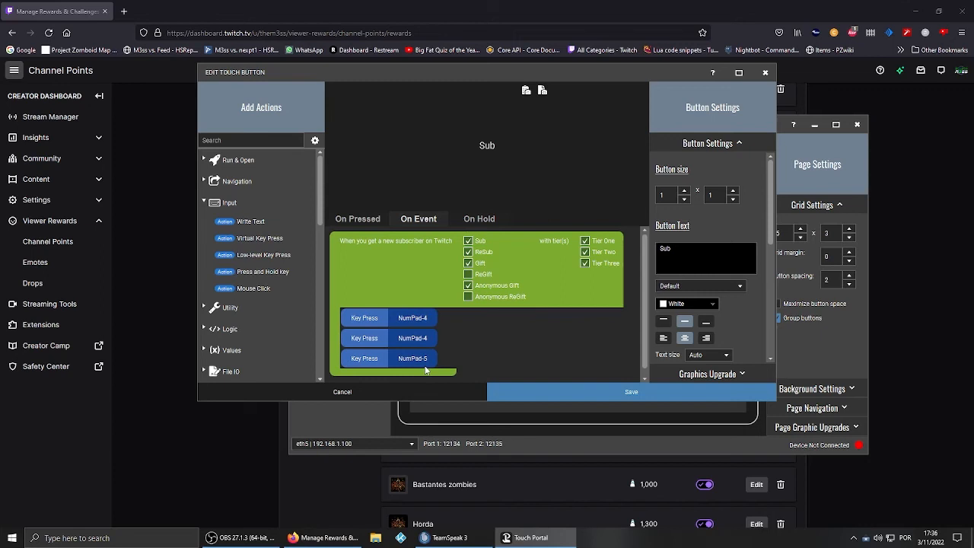
pyautogui.moveTo(426, 365)
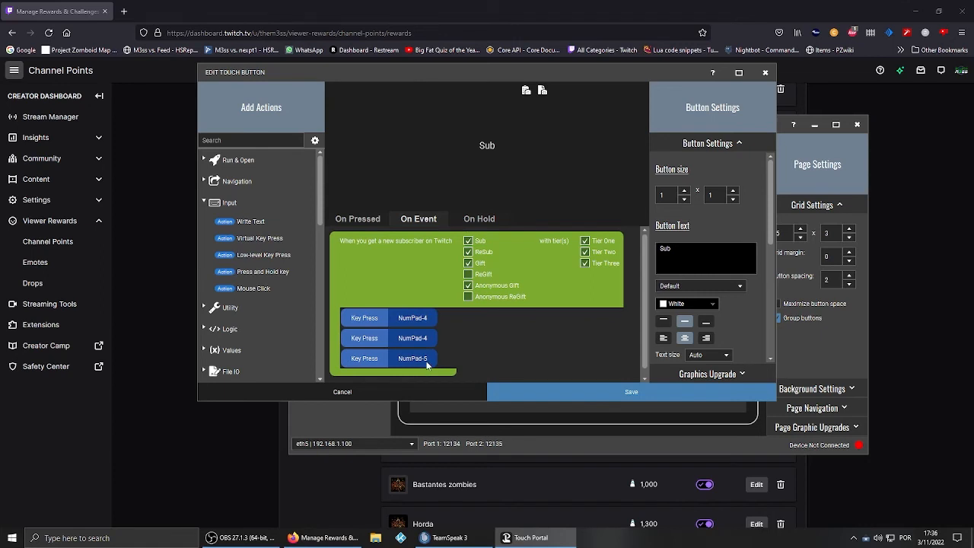
pyautogui.moveTo(431, 326)
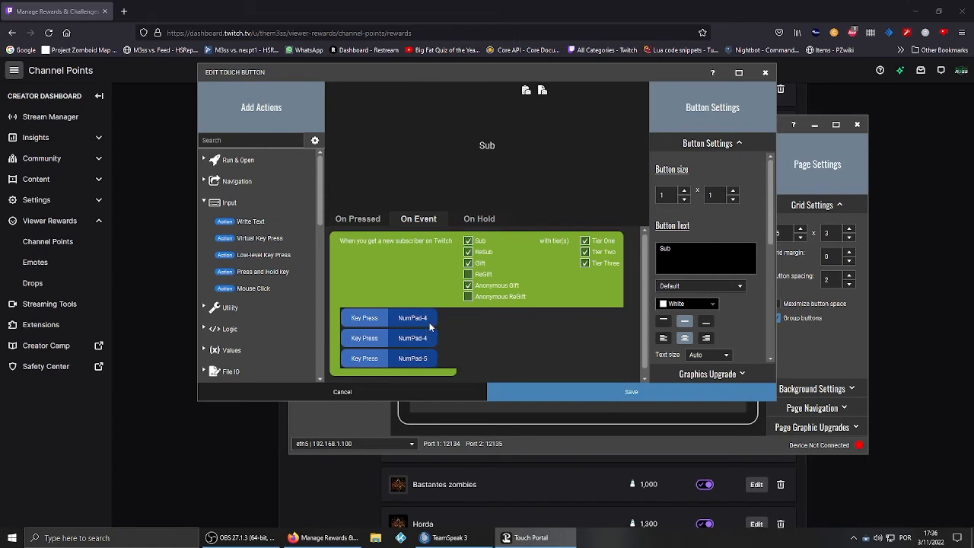
pyautogui.moveTo(478, 350)
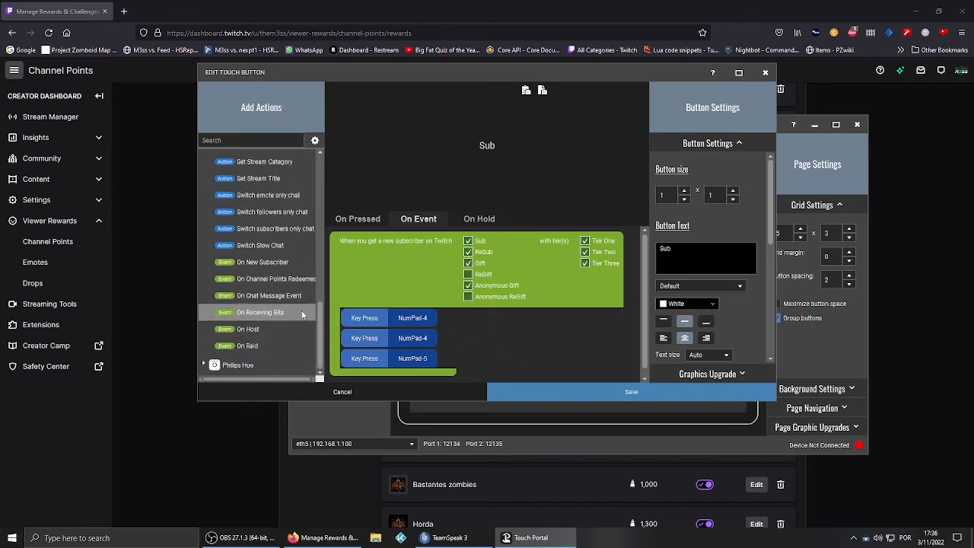
pyautogui.moveTo(512, 332)
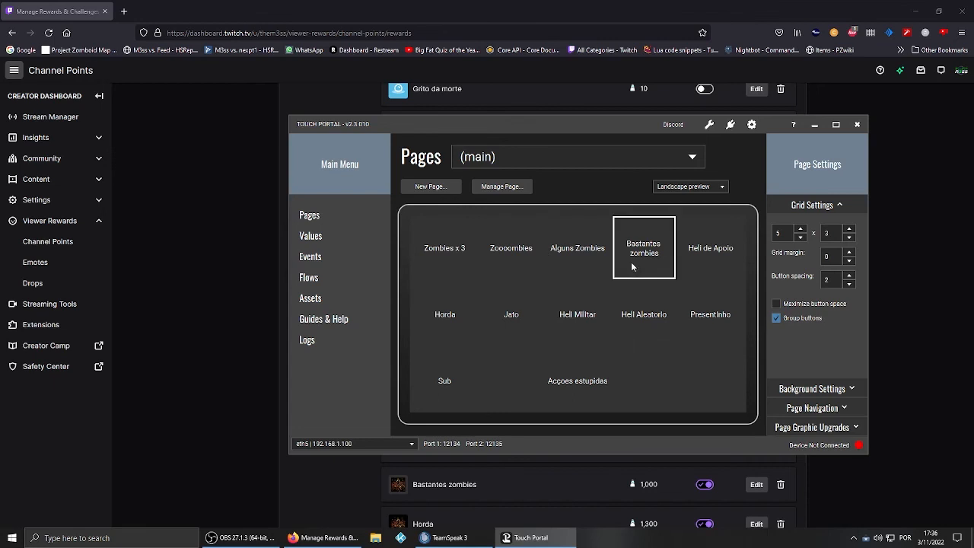
# Show the PZ Mod Tutorial page and leave the Zombies x 5 button editor unchanged
pyautogui.click(512, 314)
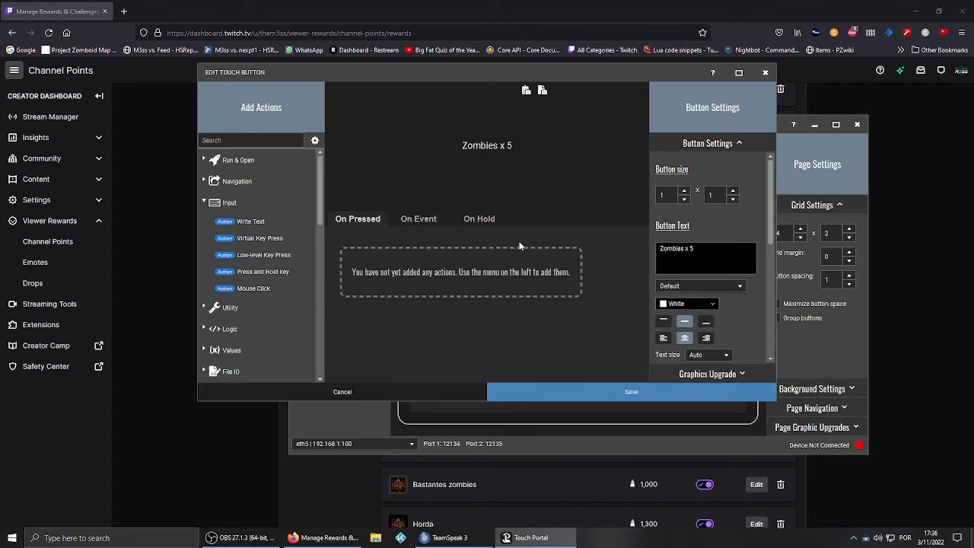
pyautogui.moveTo(765, 73)
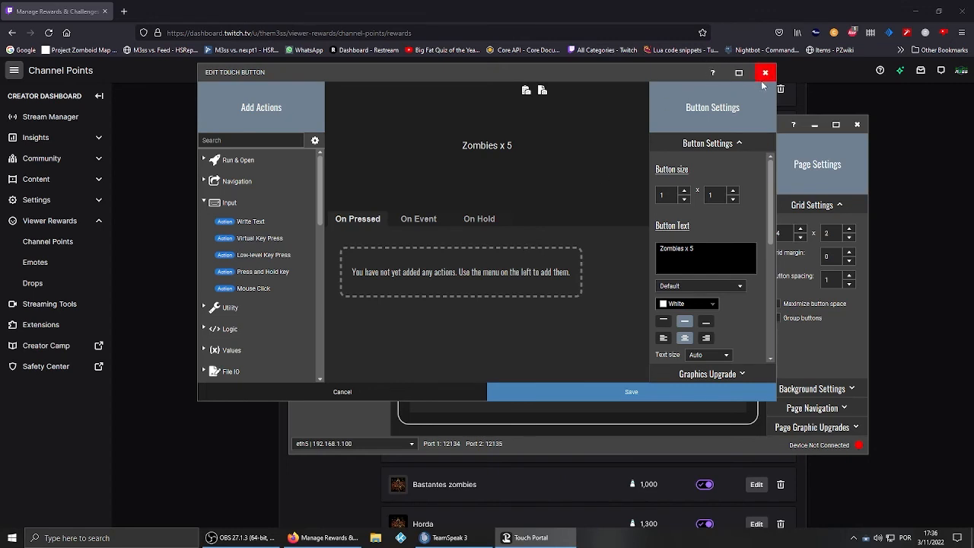
pyautogui.click(764, 73)
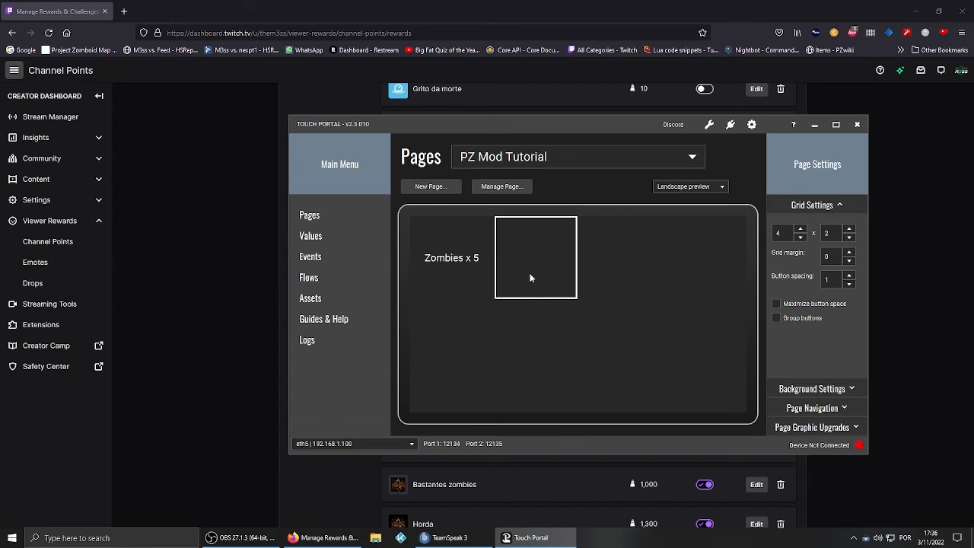
pyautogui.moveTo(542, 245)
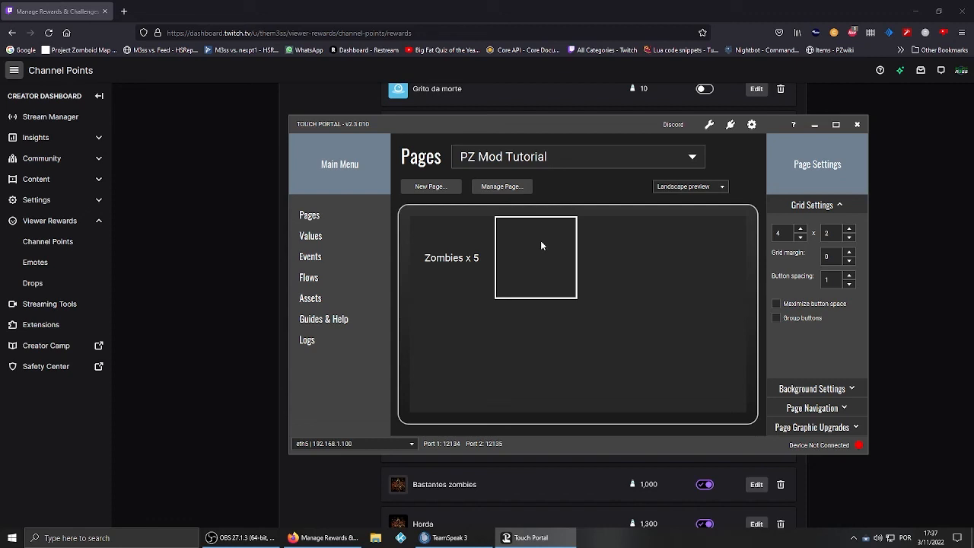
pyautogui.moveTo(572, 250)
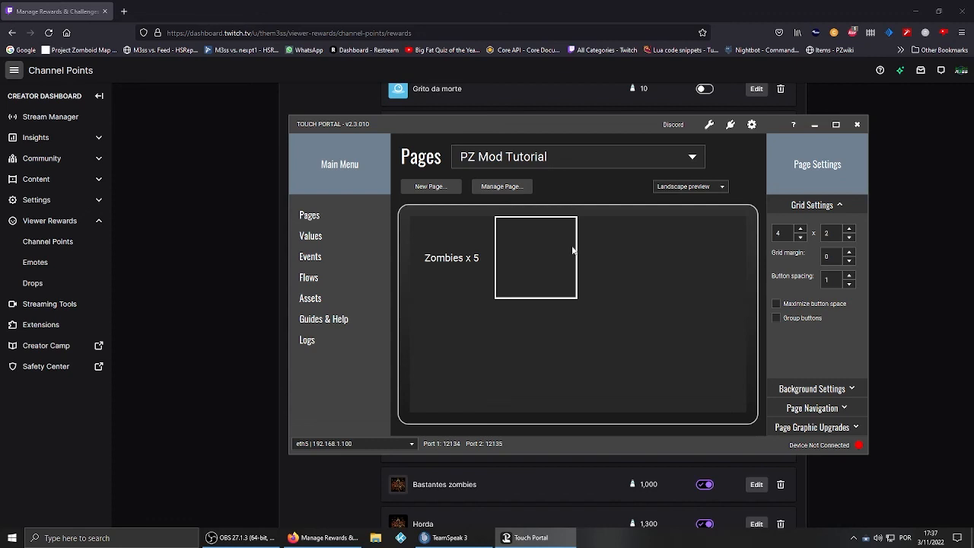